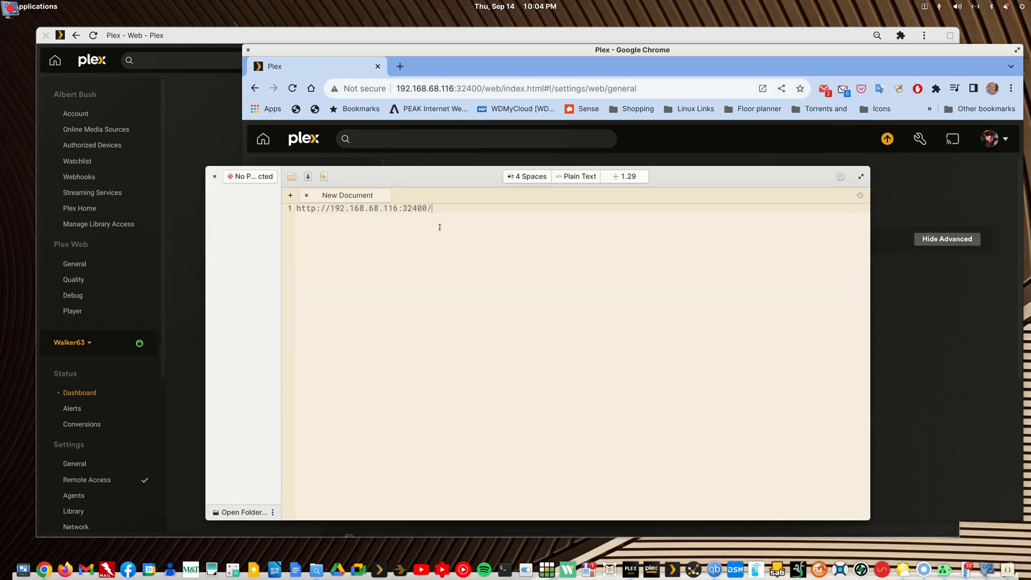
{"action": "mouse_move", "coordinate": [442, 203]}
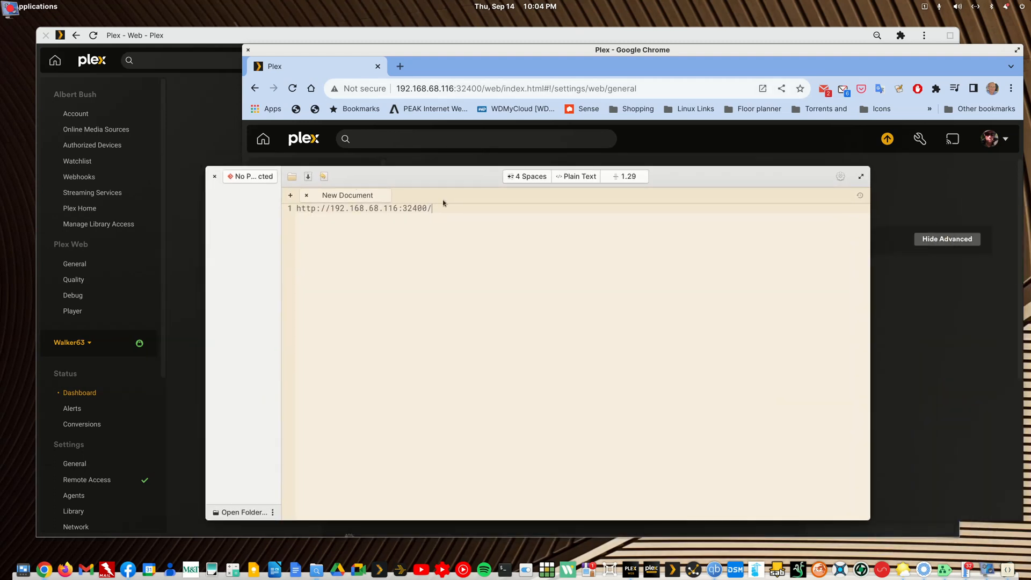
Step: Bring the Plex Web window with the Walker63 Dashboard to the front
{"action": "left_click", "coordinate": [214, 176]}
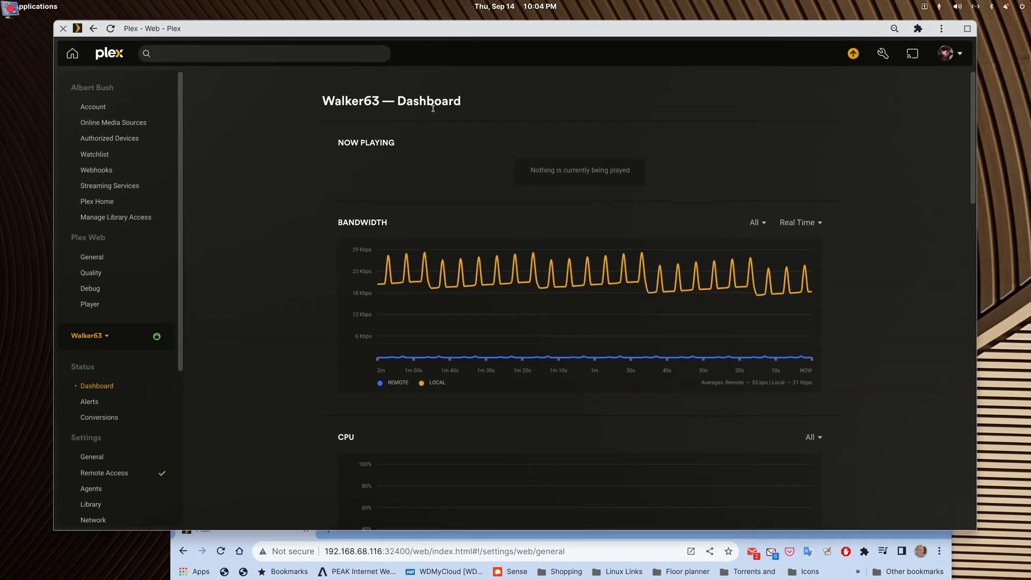
{"action": "mouse_move", "coordinate": [472, 206]}
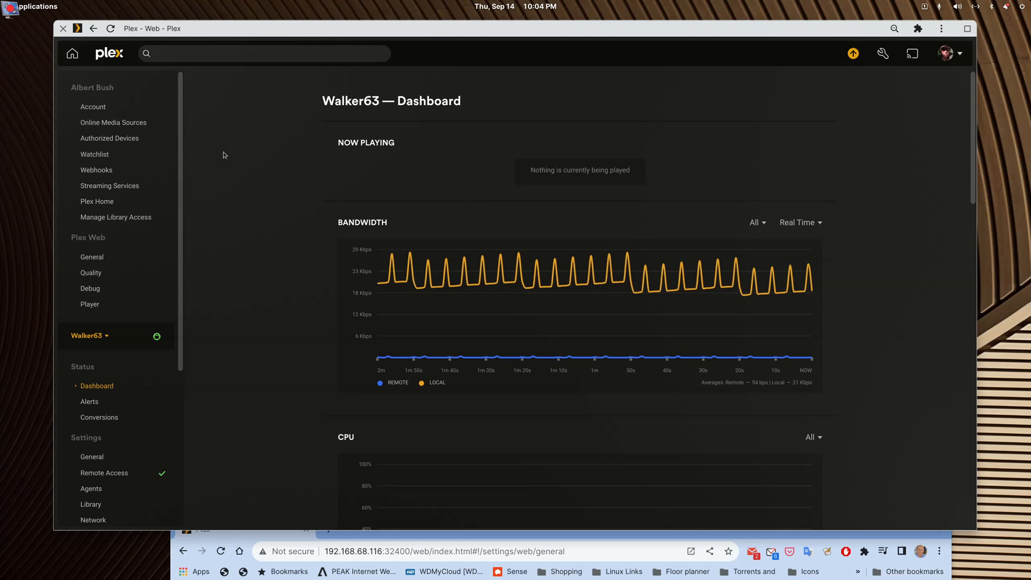
Step: Open the Walker63 sidebar dropdown to list Main Server on Synology, UNRAID63 and Walker63
{"action": "left_click", "coordinate": [88, 335]}
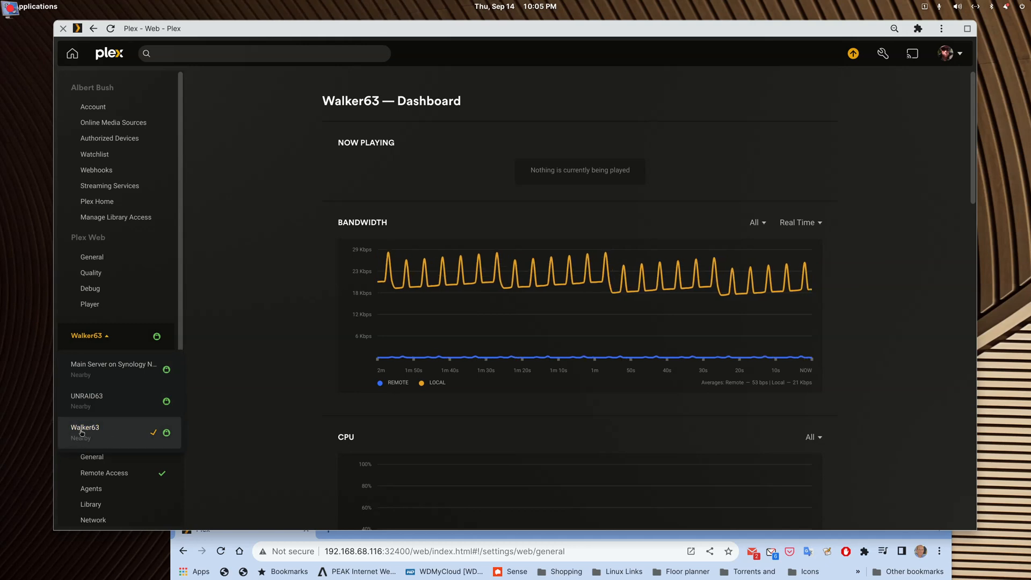
{"action": "mouse_move", "coordinate": [46, 374]}
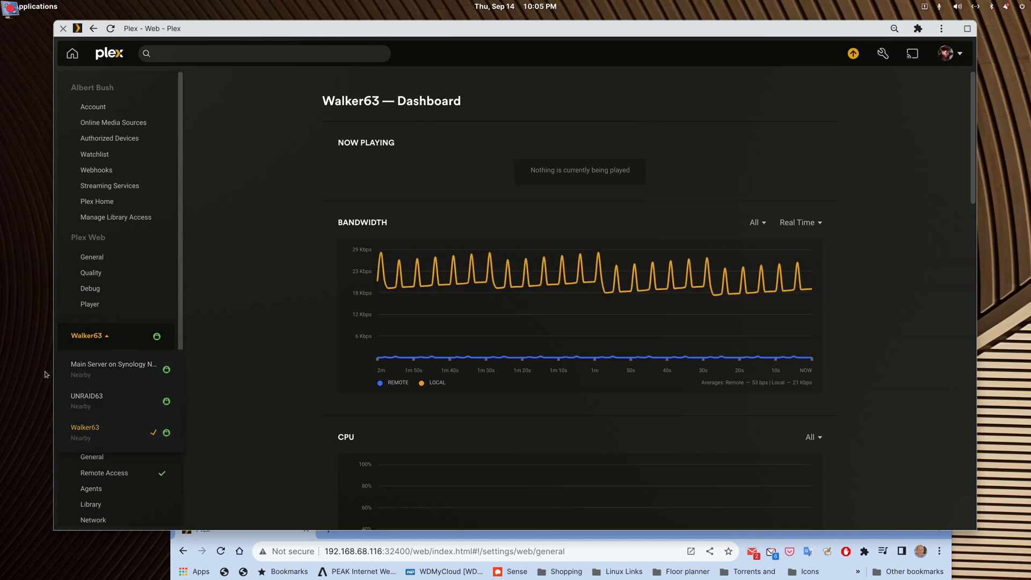
{"action": "mouse_move", "coordinate": [118, 399]}
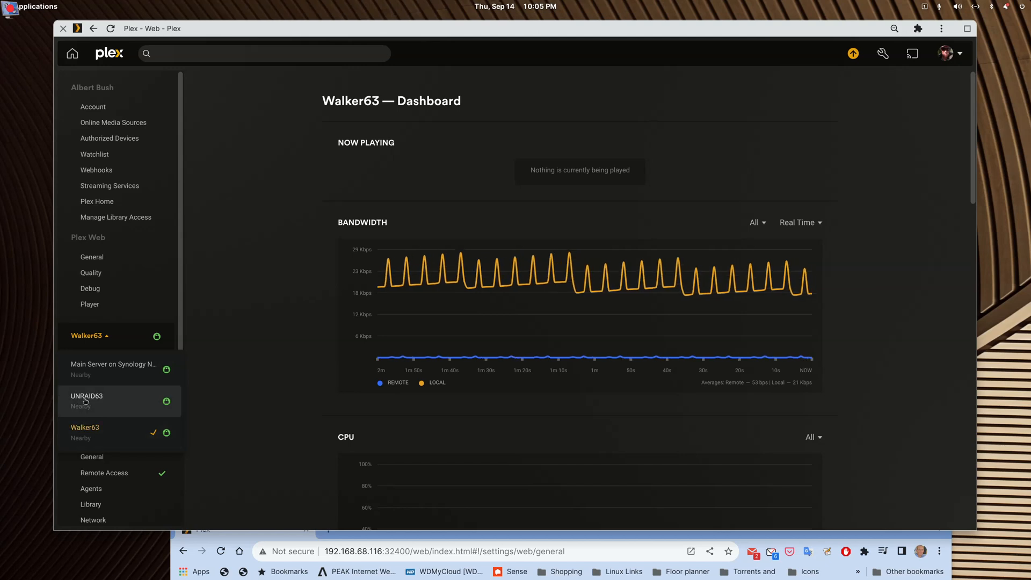
{"action": "mouse_move", "coordinate": [83, 427]}
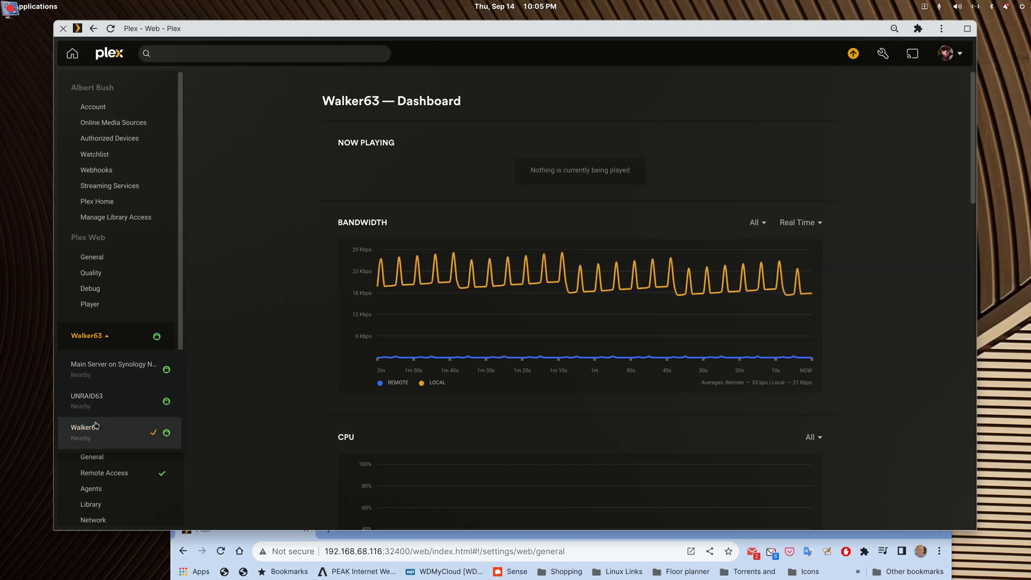
{"action": "mouse_move", "coordinate": [111, 401]}
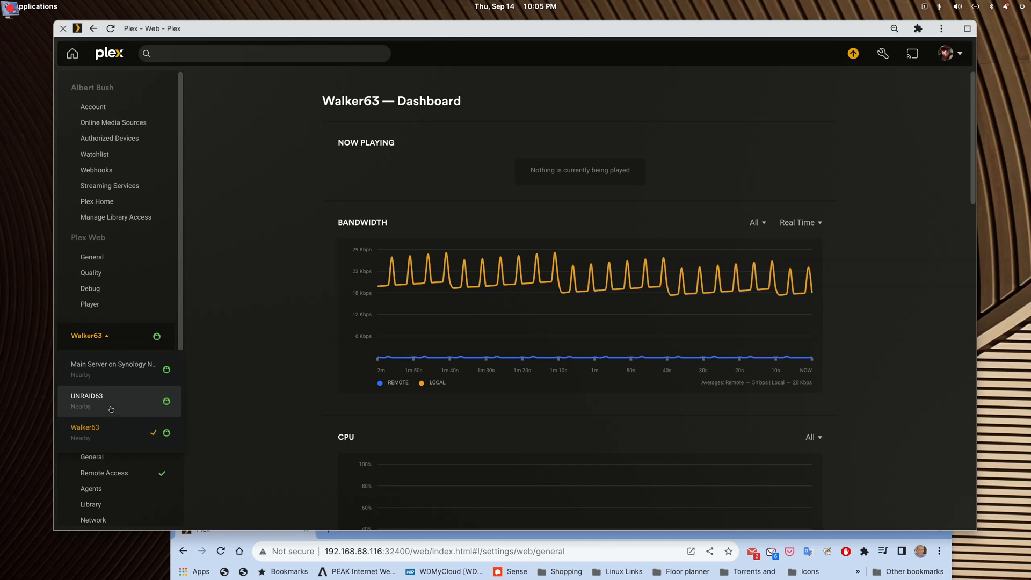
{"action": "mouse_move", "coordinate": [210, 299]}
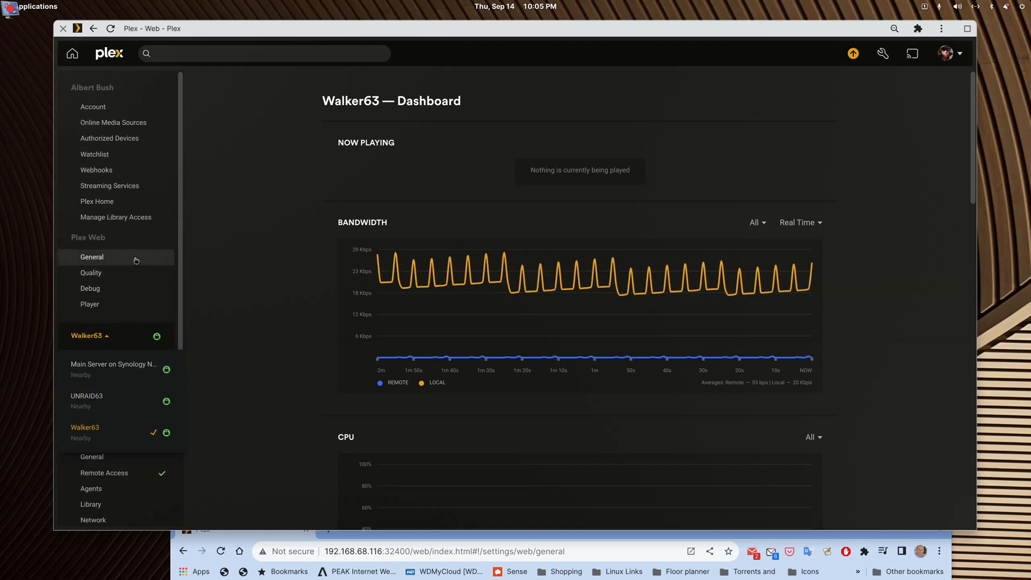
{"action": "mouse_move", "coordinate": [110, 138]}
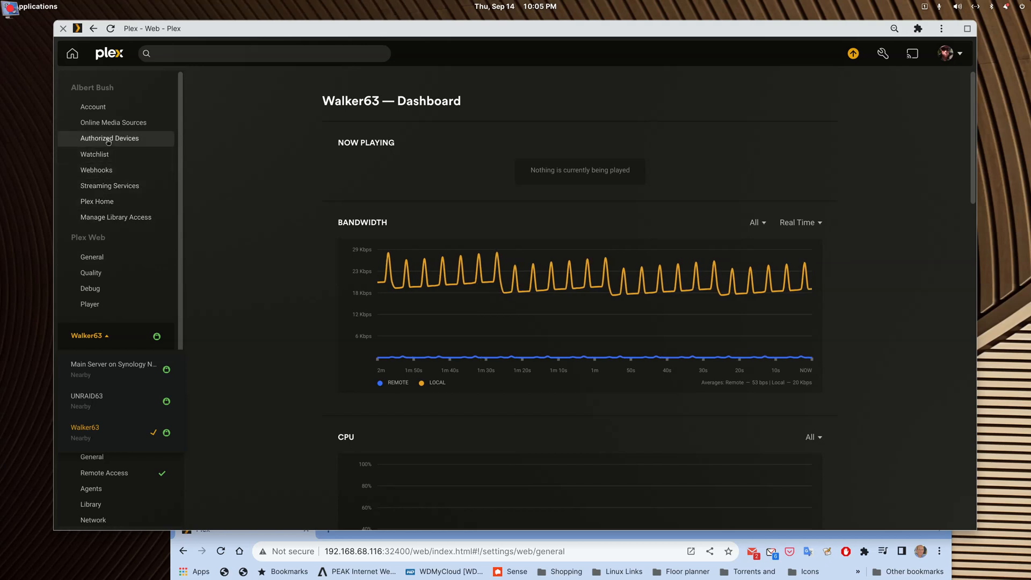
Step: Delete Main Server on Synology NAS from server-filtered Authorized Devices and check remaining servers
{"action": "left_click", "coordinate": [109, 138]}
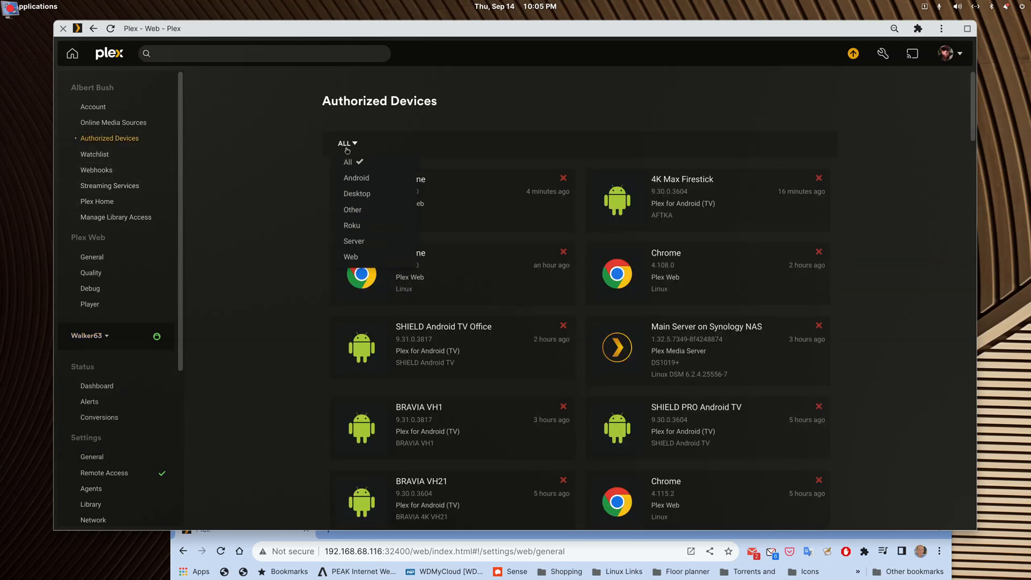
{"action": "left_click", "coordinate": [354, 241]}
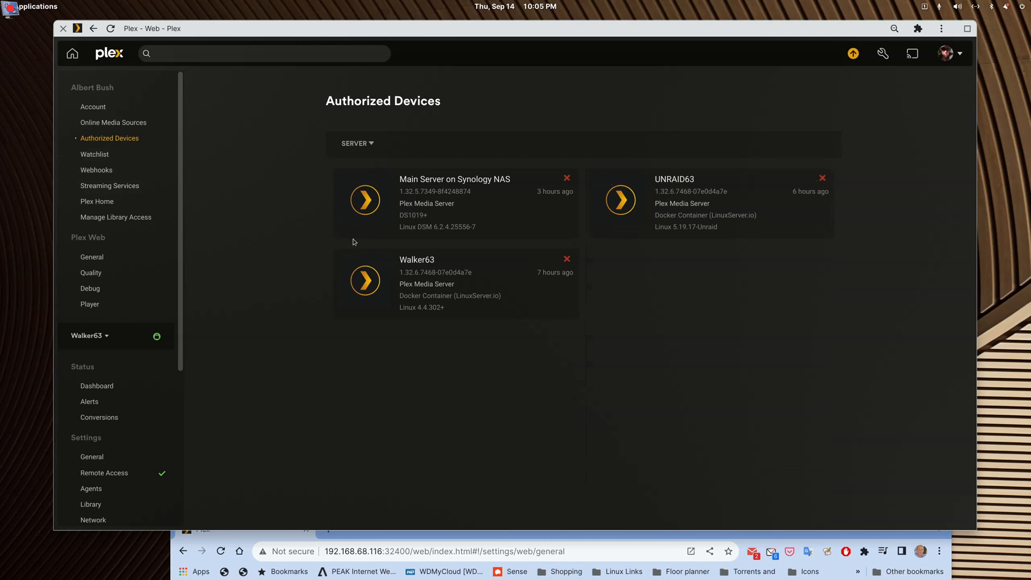
{"action": "mouse_move", "coordinate": [566, 179]}
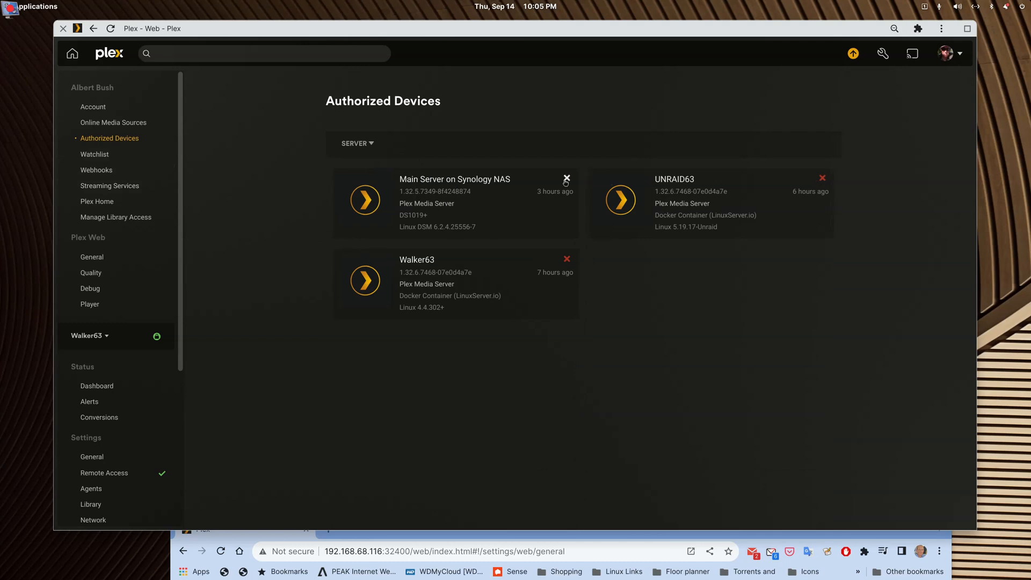
{"action": "left_click", "coordinate": [566, 181]}
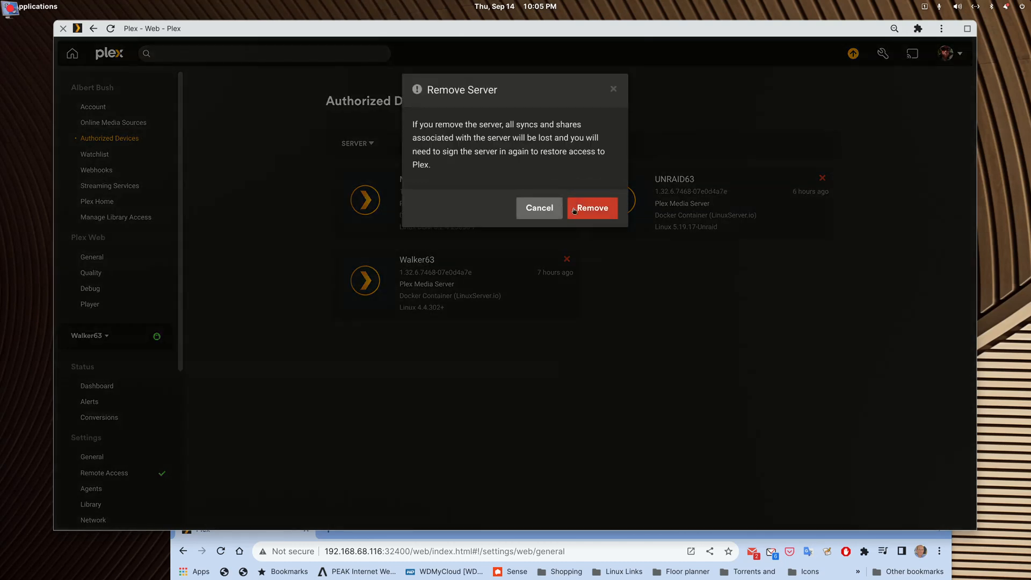
{"action": "left_click", "coordinate": [591, 208]}
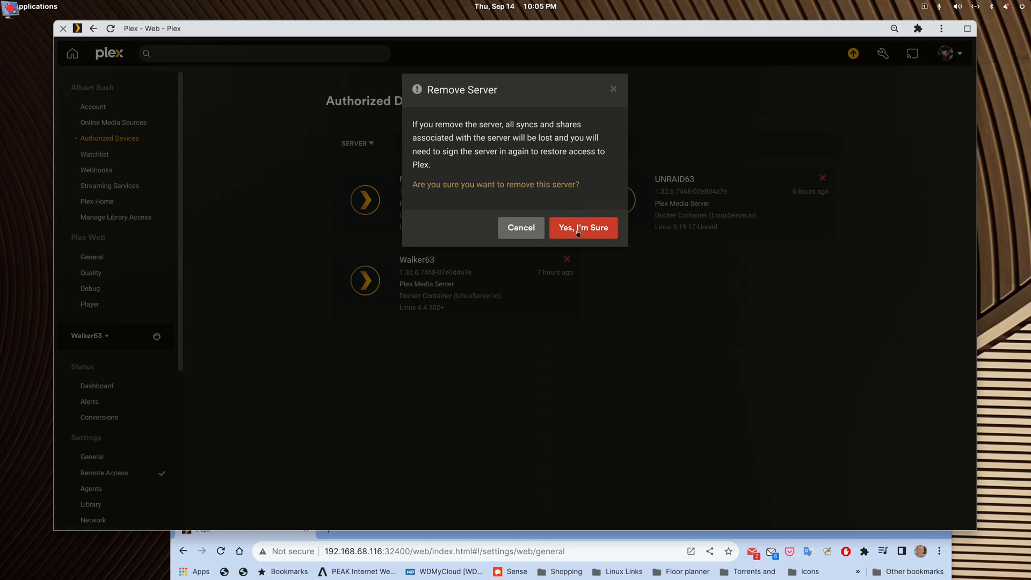
{"action": "left_click", "coordinate": [582, 228]}
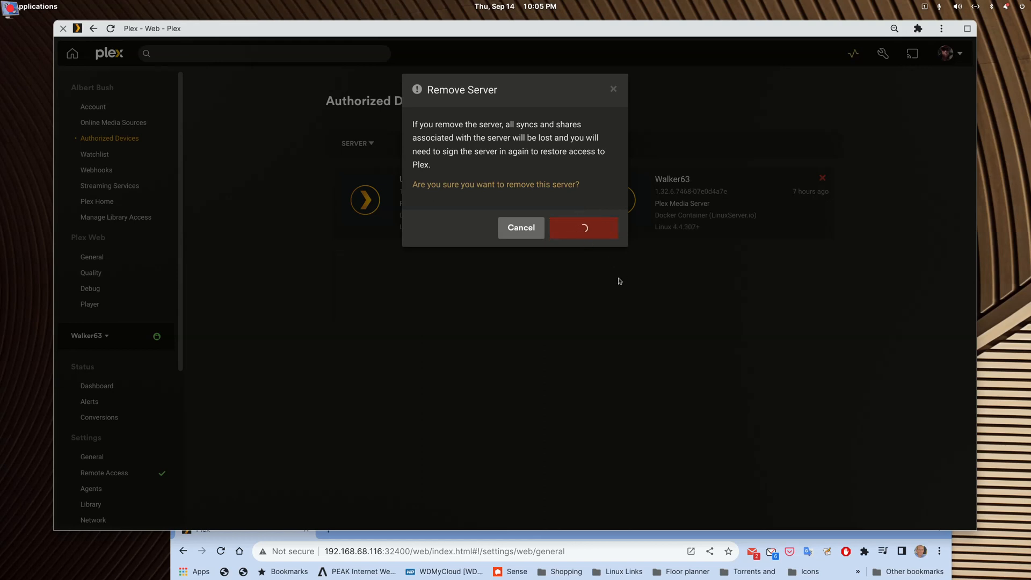
{"action": "left_click", "coordinate": [582, 228]}
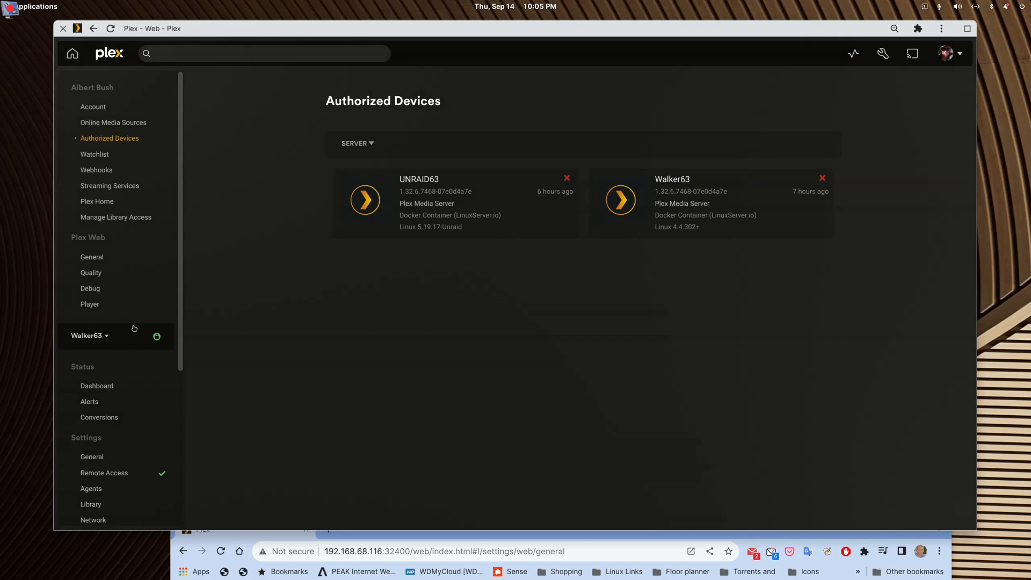
{"action": "left_click", "coordinate": [88, 335]}
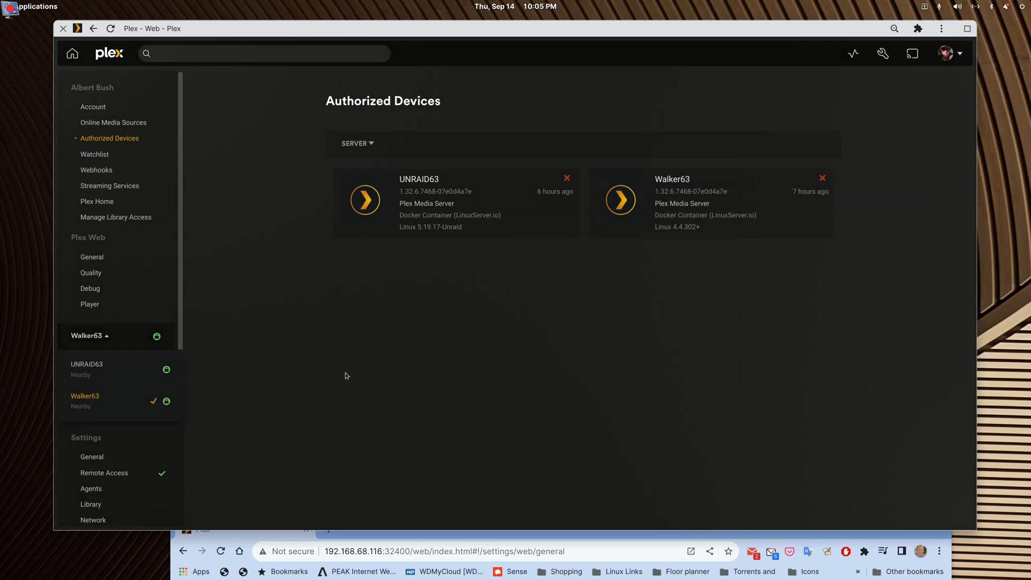
{"action": "left_click", "coordinate": [89, 335]}
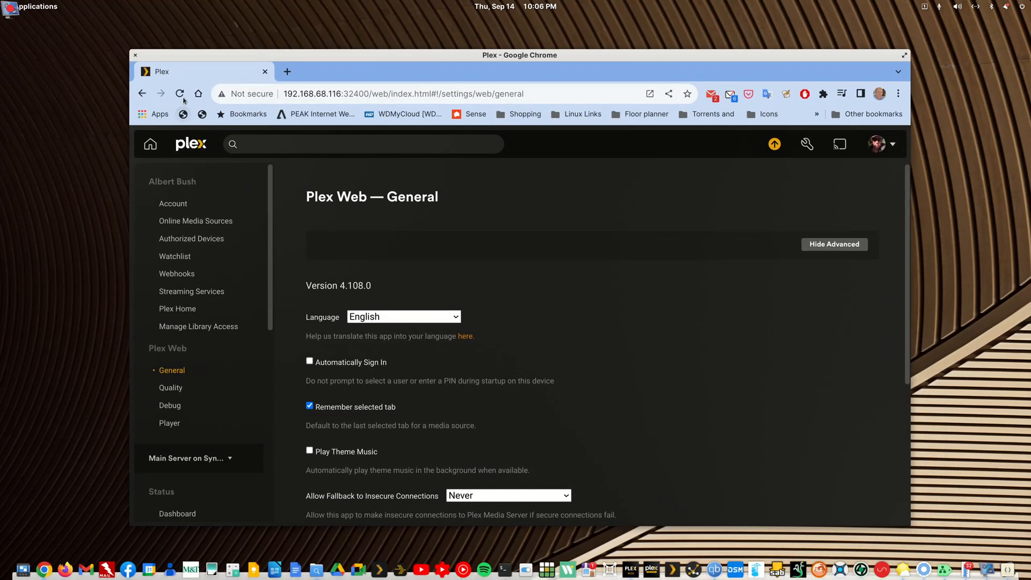
Step: Reload the Plex settings page, select its URL, and replace the tab with a new tab
{"action": "left_click", "coordinate": [181, 93]}
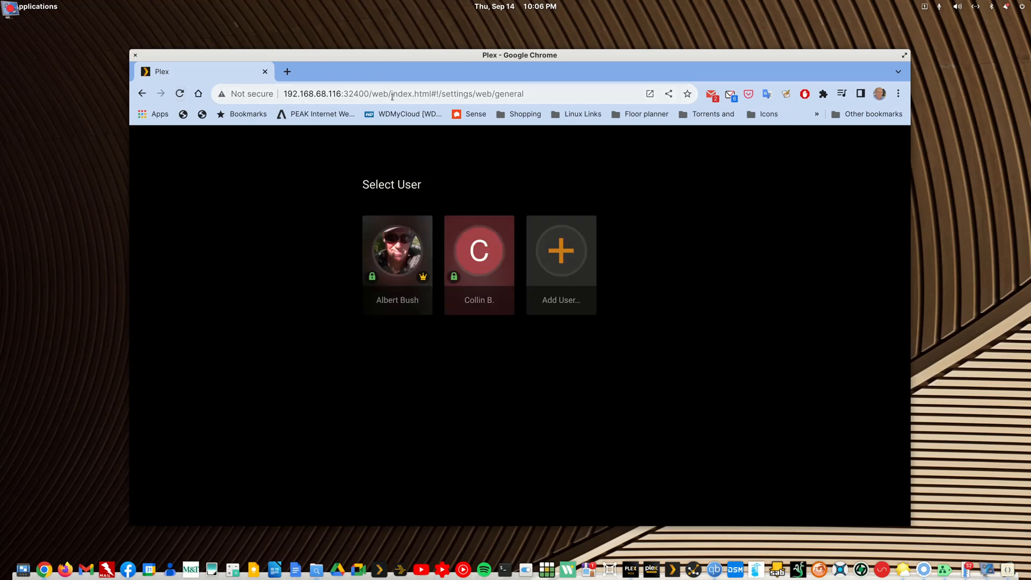
{"action": "left_click", "coordinate": [404, 94]}
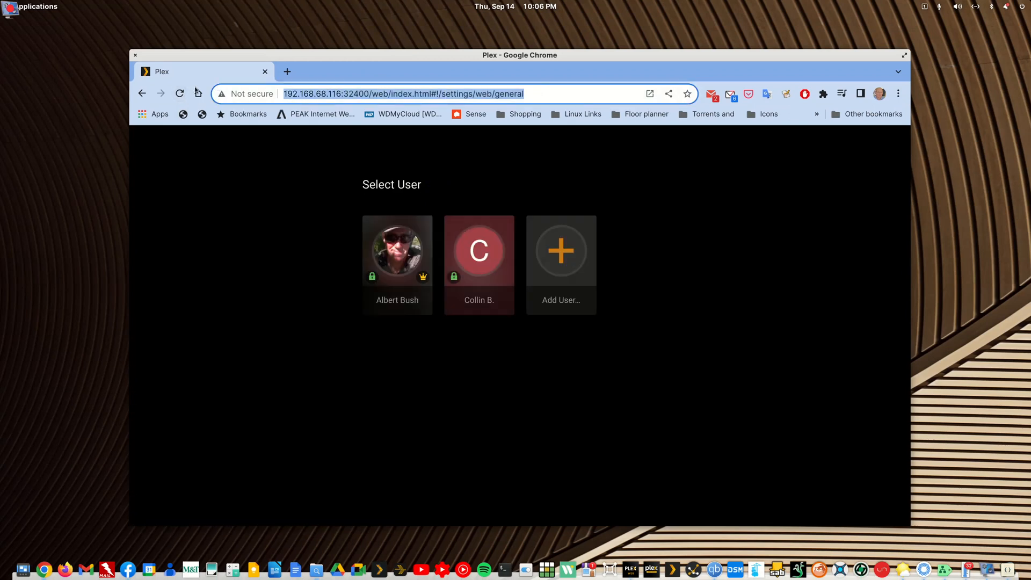
{"action": "left_click", "coordinate": [402, 94]}
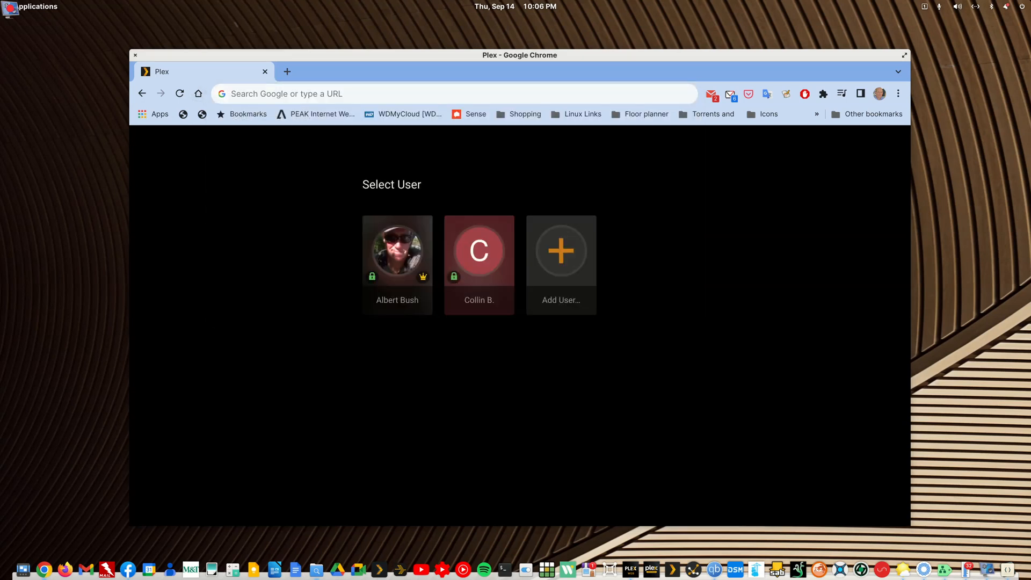
{"action": "left_click", "coordinate": [286, 71]}
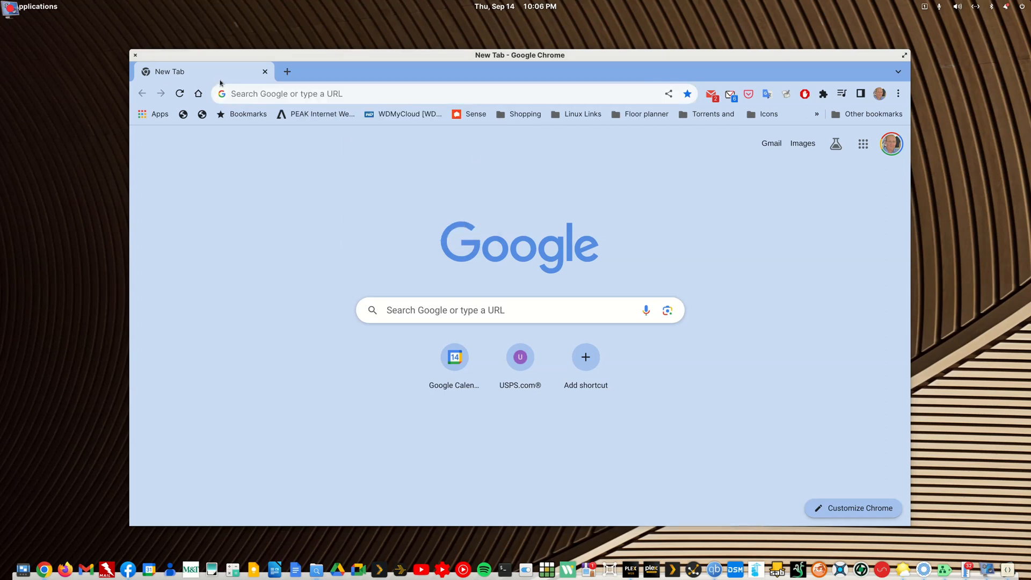
{"action": "type", "text": "http://192.168.68.116:32400/"}
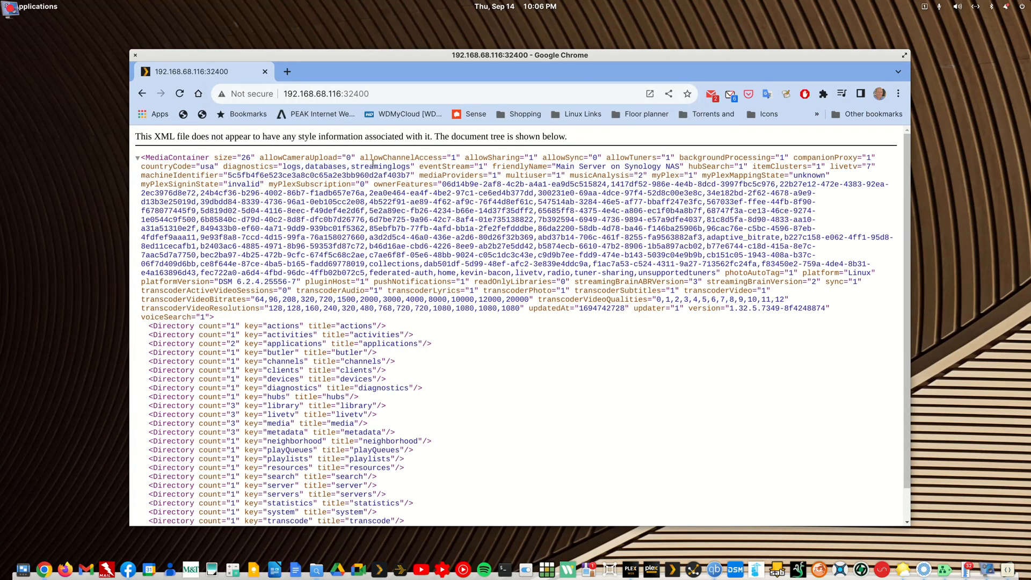
{"action": "mouse_move", "coordinate": [373, 161]}
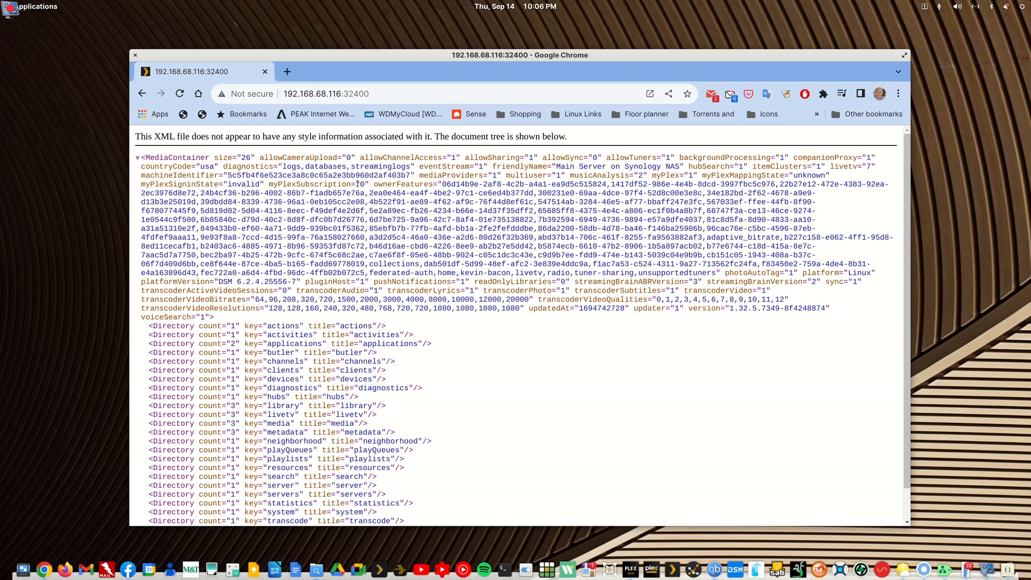
{"action": "mouse_move", "coordinate": [286, 71]}
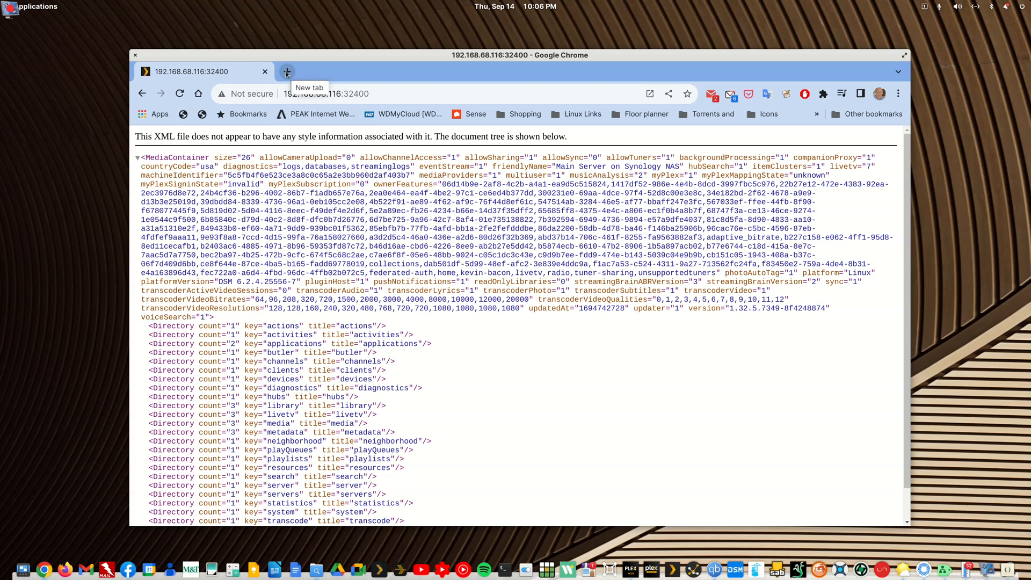
{"action": "mouse_move", "coordinate": [375, 101]}
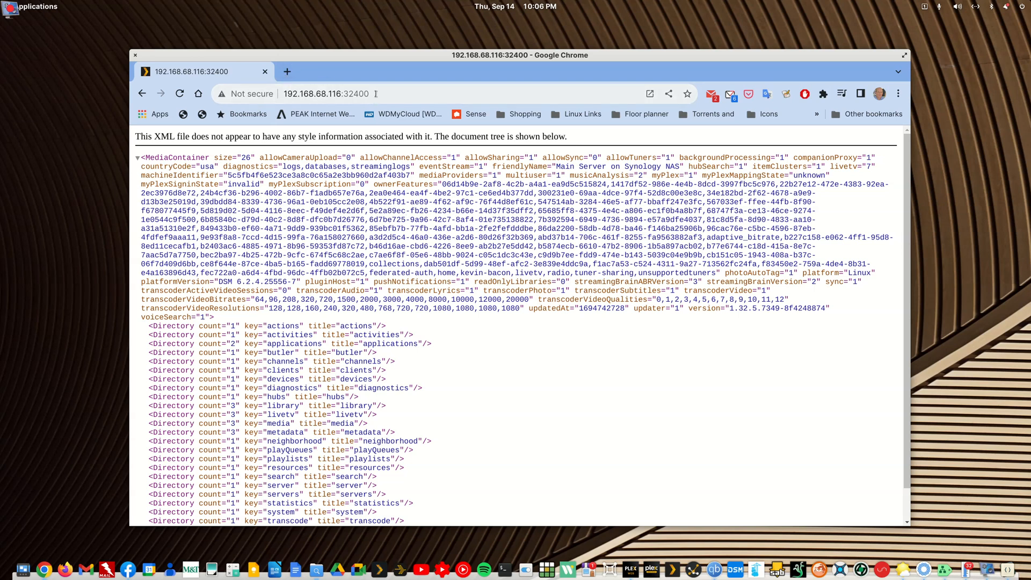
{"action": "left_click", "coordinate": [328, 94]}
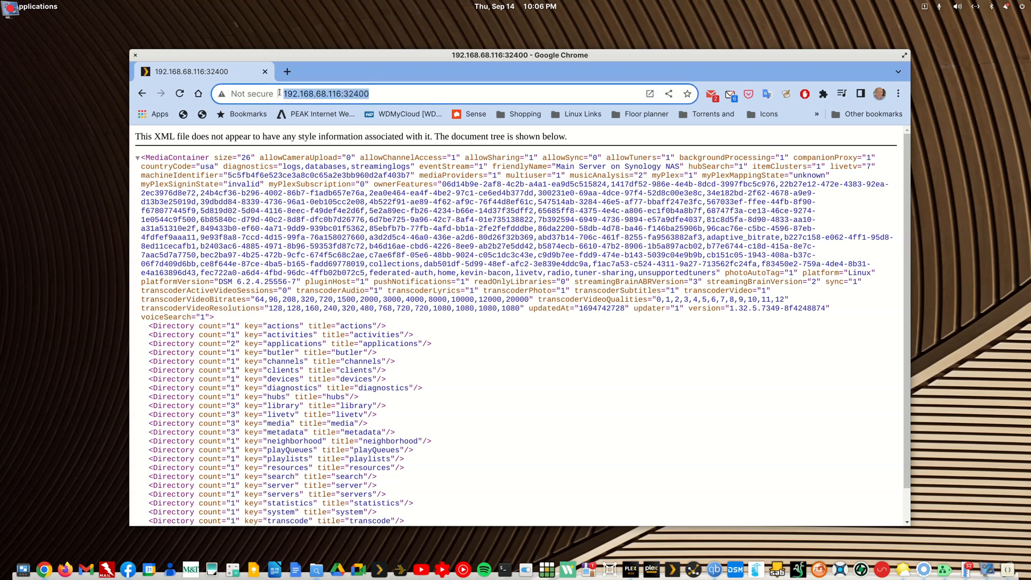
{"action": "left_click", "coordinate": [326, 94]}
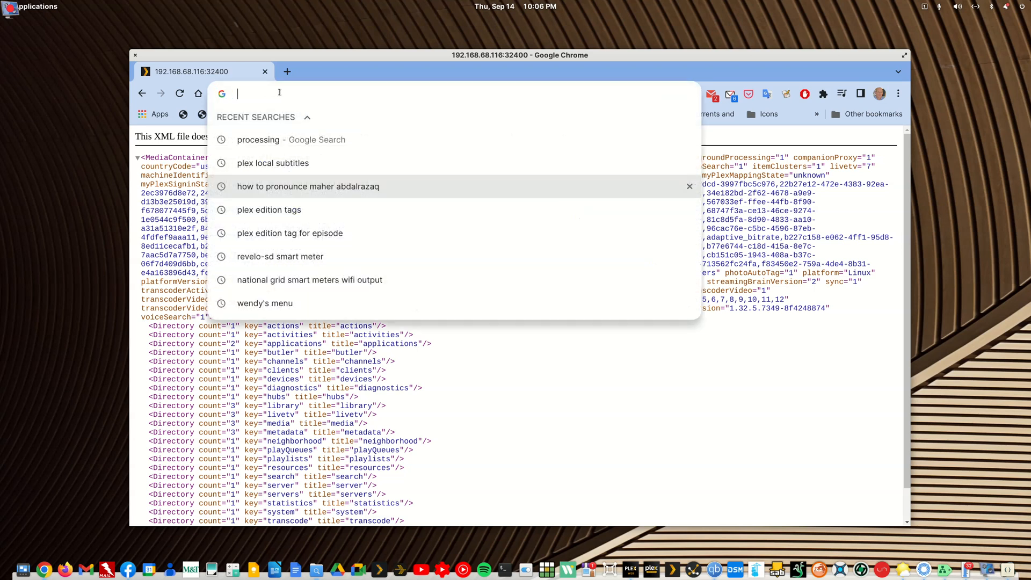
{"action": "mouse_move", "coordinate": [457, 102]}
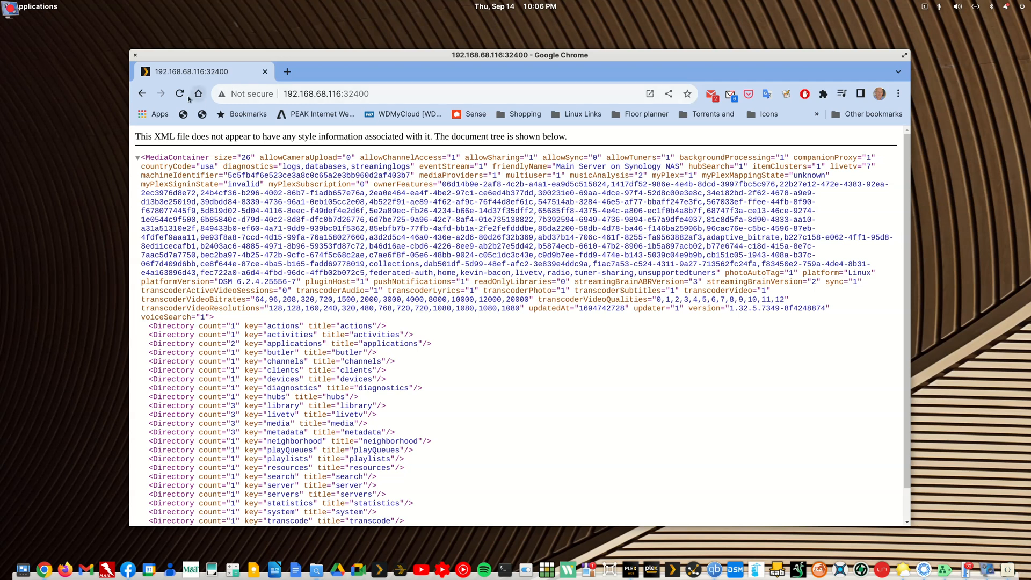
{"action": "left_click", "coordinate": [180, 93]}
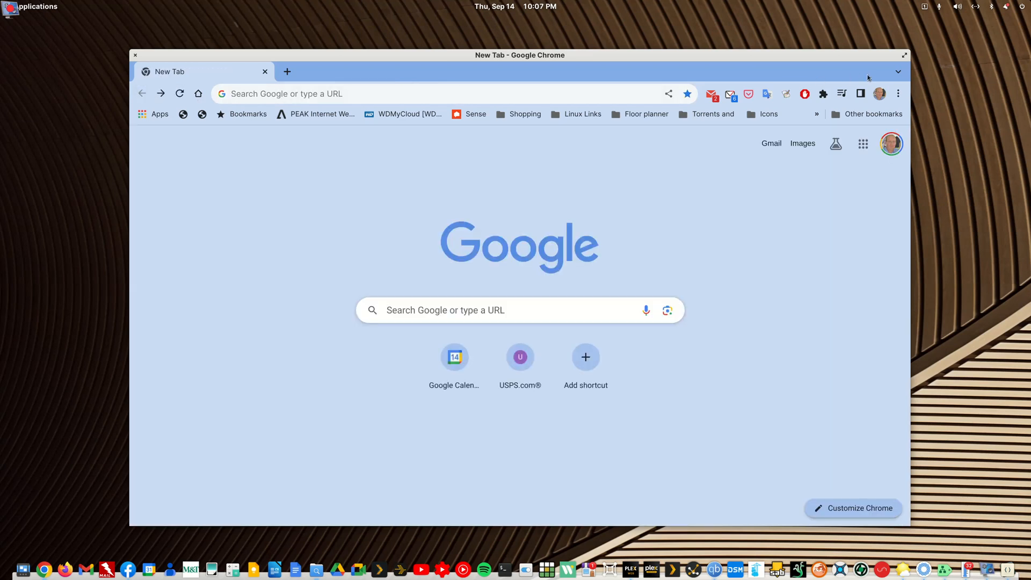
Step: Restore the closed Plex tab from Chrome's History and select its settings page URL
{"action": "left_click", "coordinate": [898, 93]}
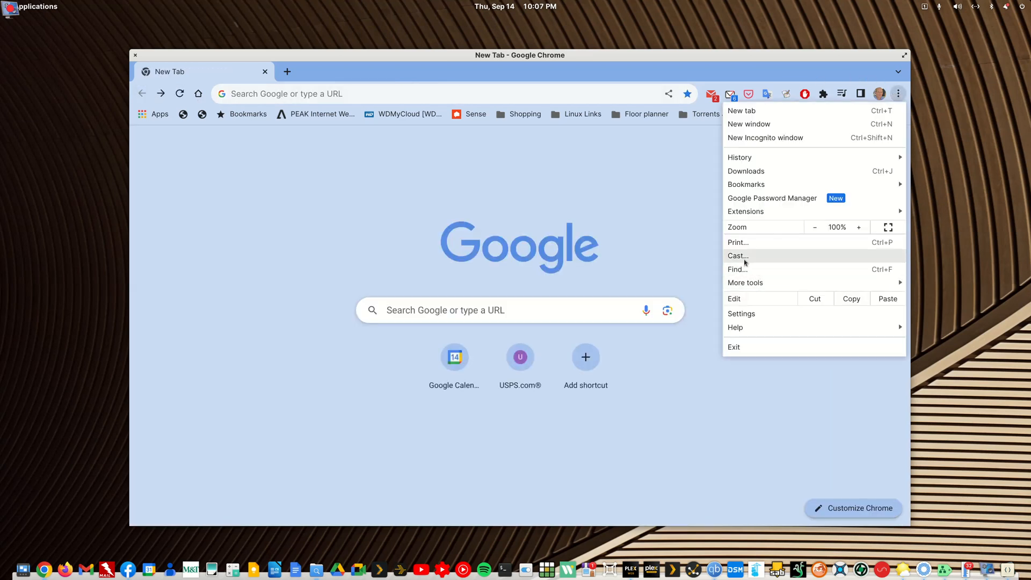
{"action": "mouse_move", "coordinate": [738, 269]}
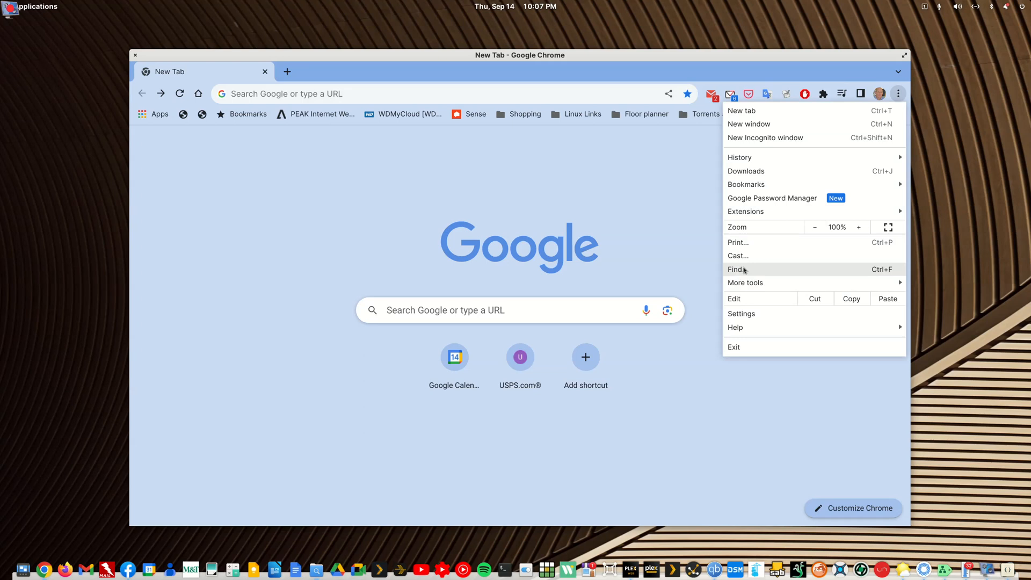
{"action": "mouse_move", "coordinate": [746, 171]}
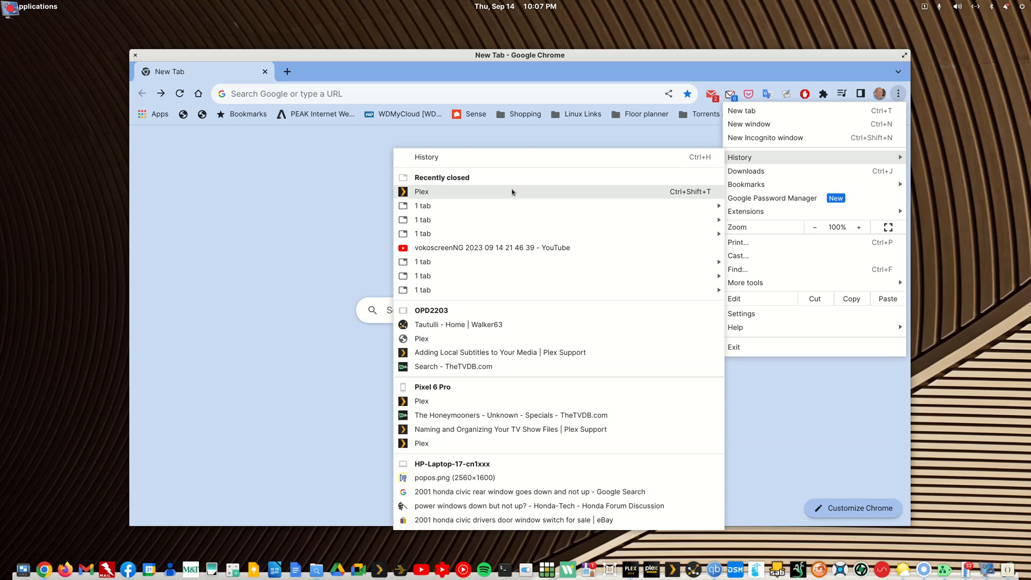
{"action": "mouse_move", "coordinate": [423, 205]}
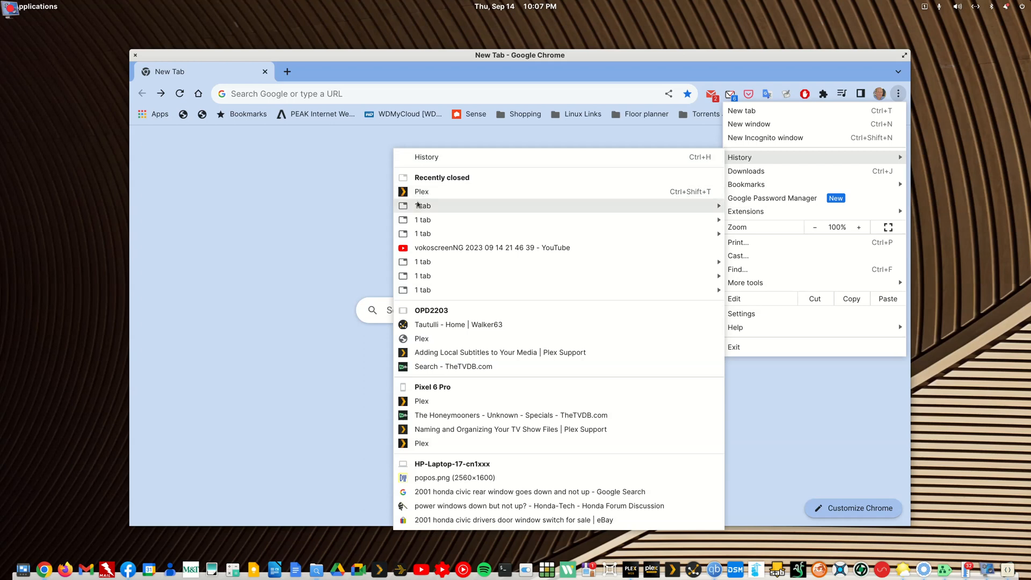
{"action": "mouse_move", "coordinate": [423, 206]}
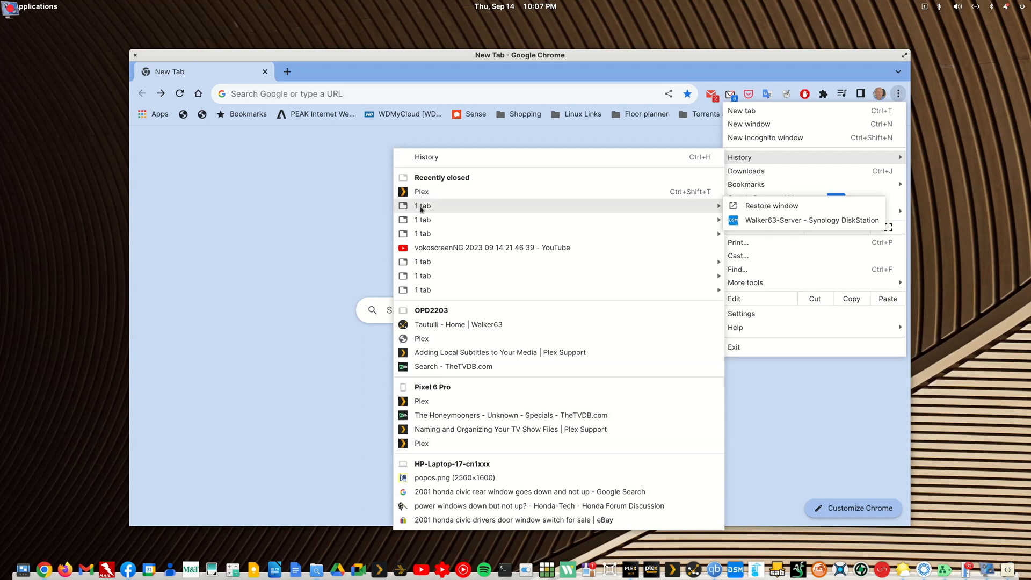
{"action": "mouse_move", "coordinate": [421, 192]}
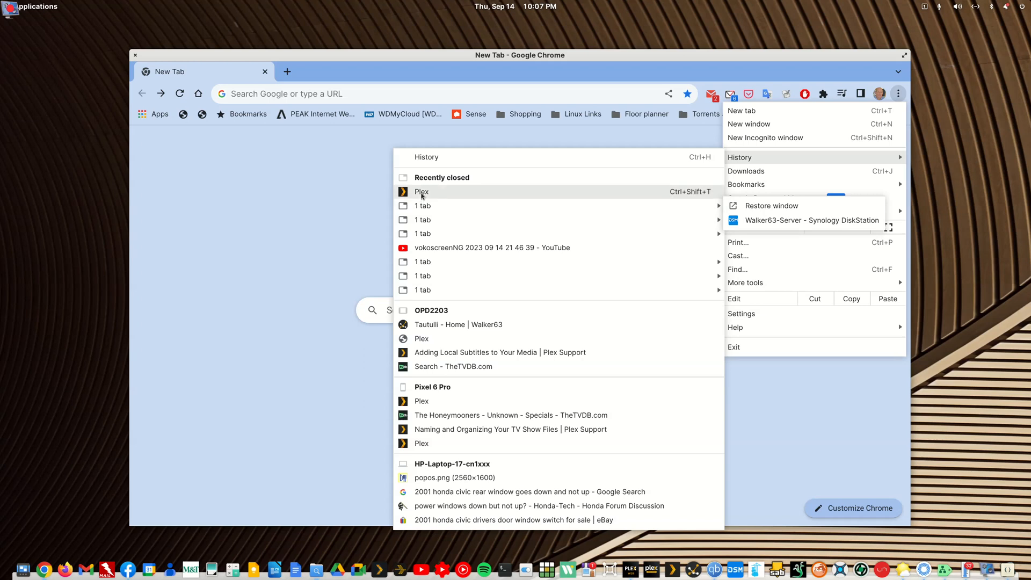
{"action": "left_click", "coordinate": [422, 192]}
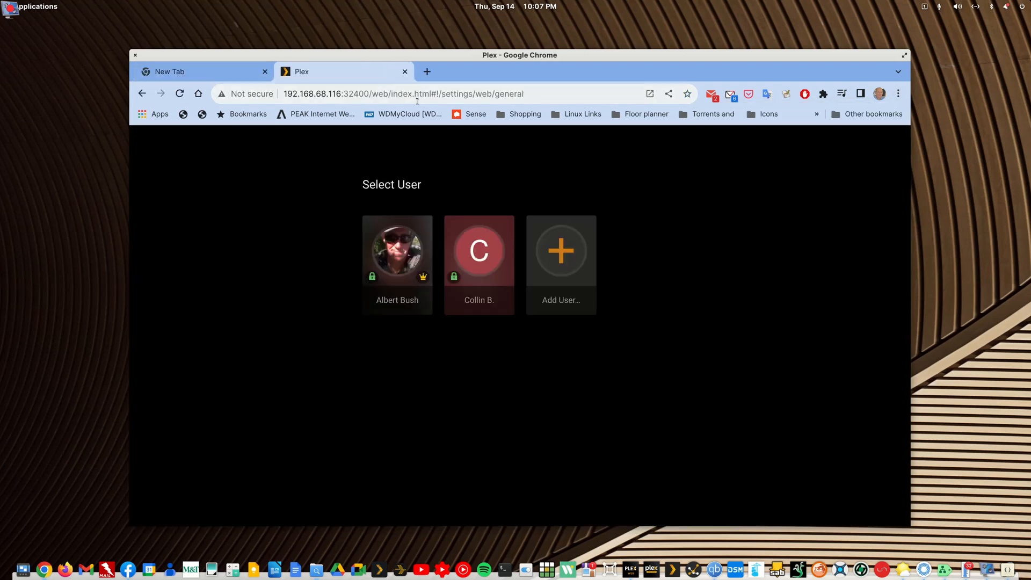
{"action": "left_click", "coordinate": [402, 93]}
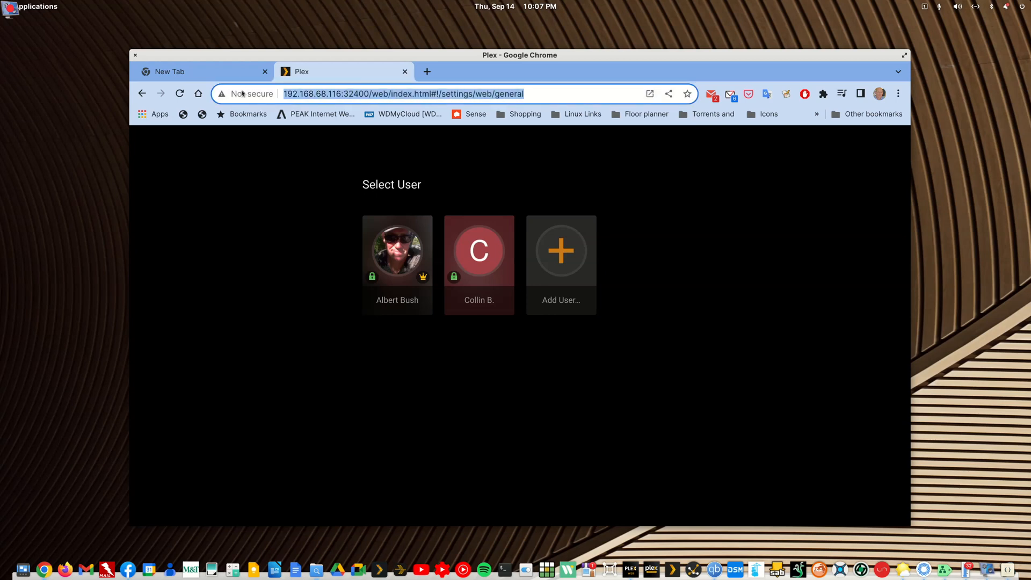
{"action": "left_click", "coordinate": [404, 93]}
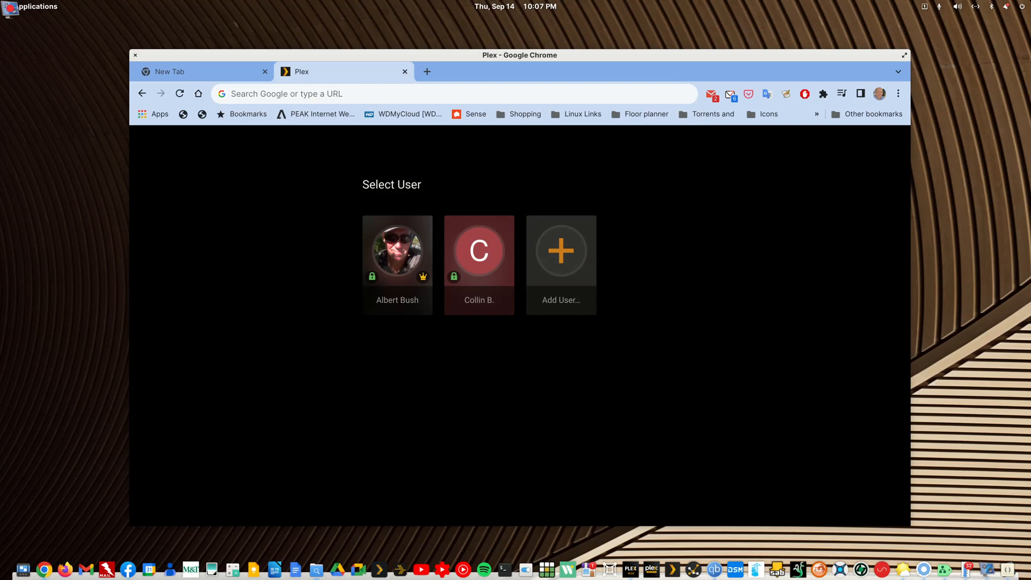
{"action": "mouse_move", "coordinate": [443, 62]}
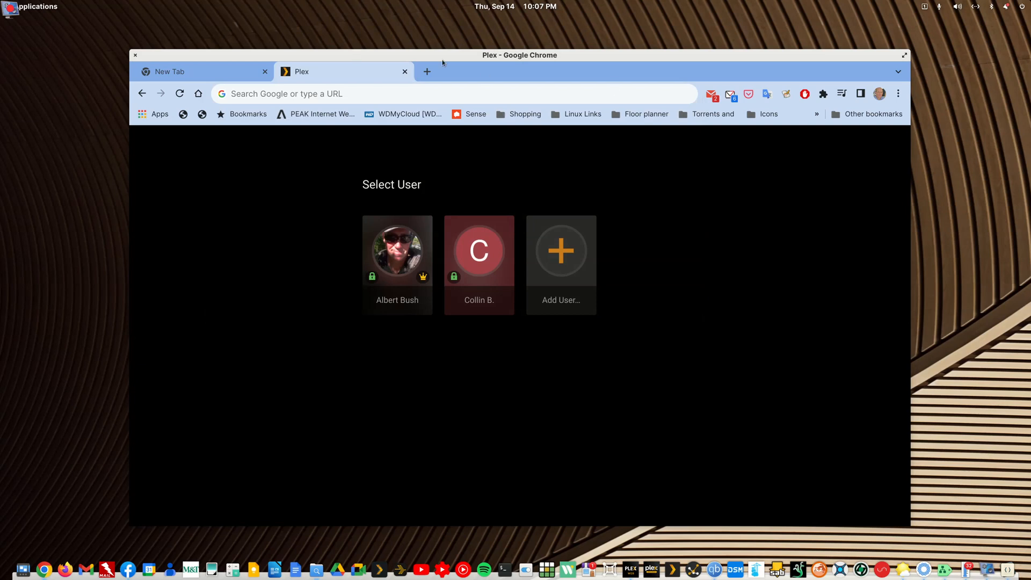
{"action": "left_click", "coordinate": [404, 70]}
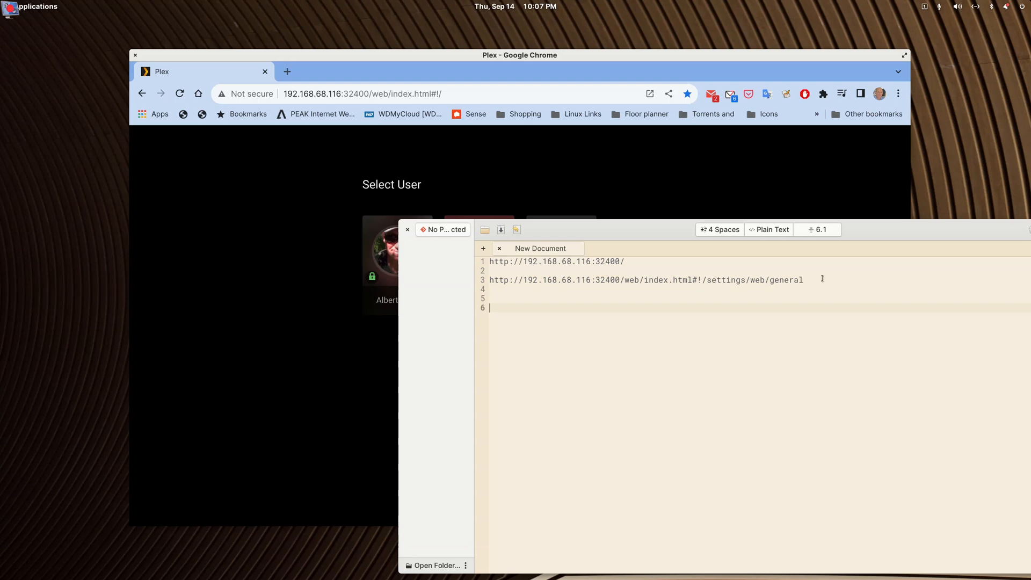
{"action": "type", "text": "http://192.168.68.116:32400/web/"}
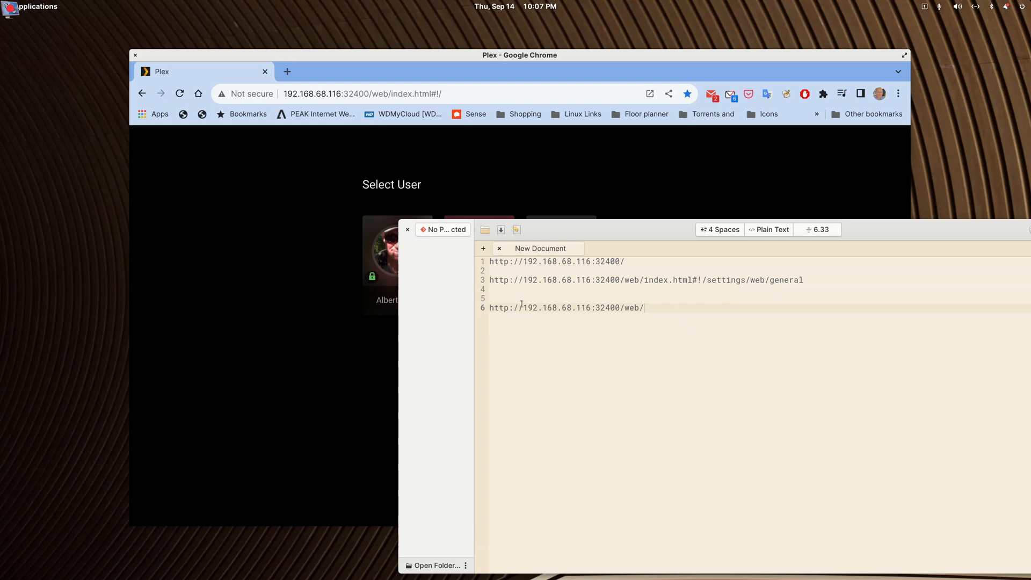
{"action": "mouse_move", "coordinate": [636, 316]}
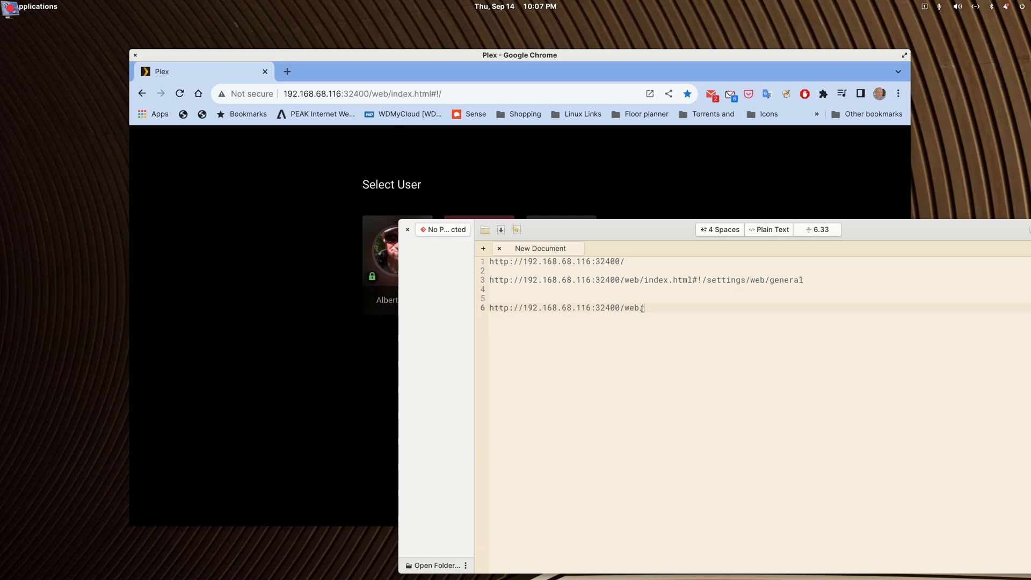
{"action": "type", "text": "/"}
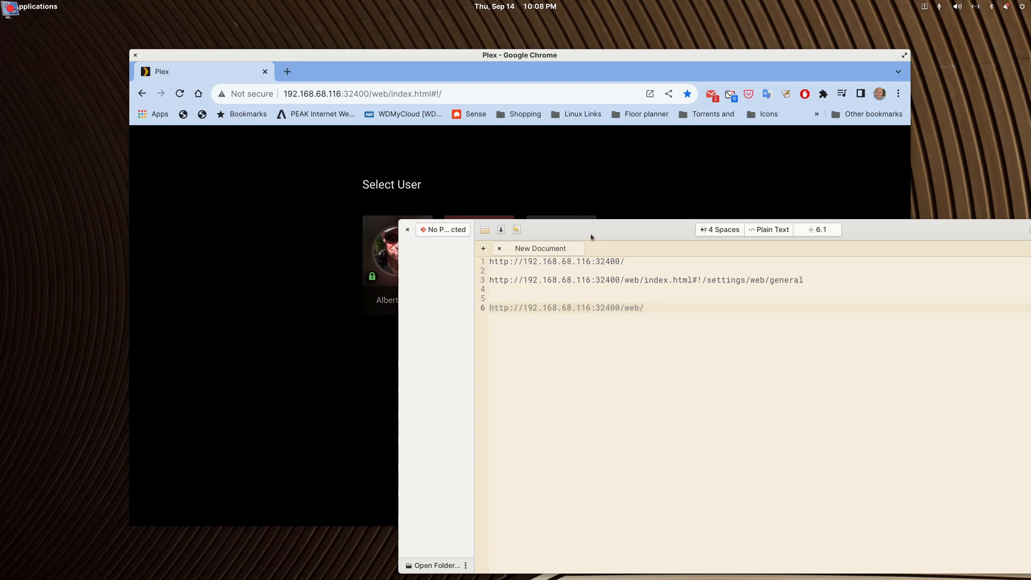
{"action": "left_click", "coordinate": [398, 249]}
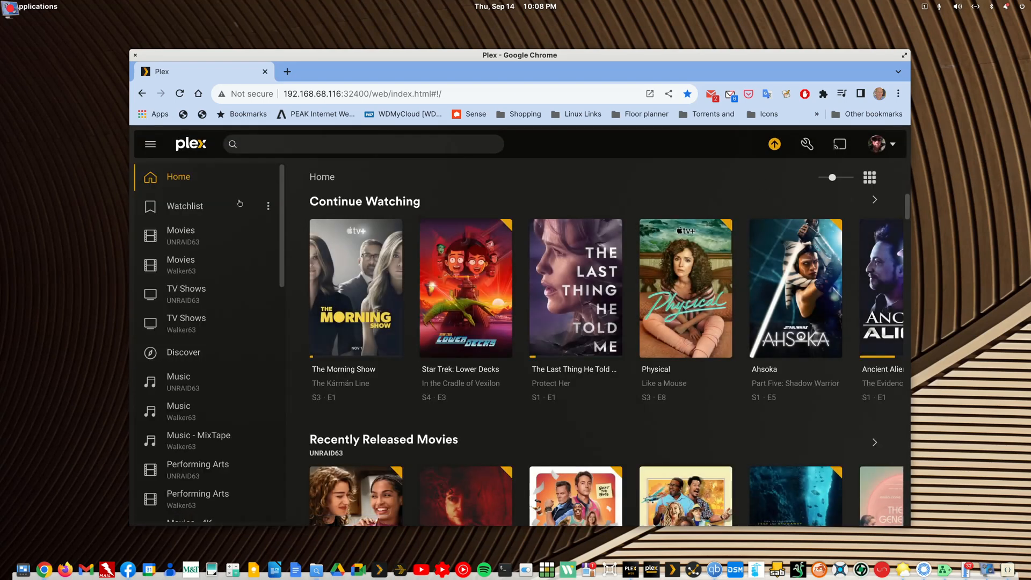
Step: Filter Authorized Devices to servers, then switch the sidebar server to Main Server on Synology NAS
{"action": "left_click", "coordinate": [806, 144]}
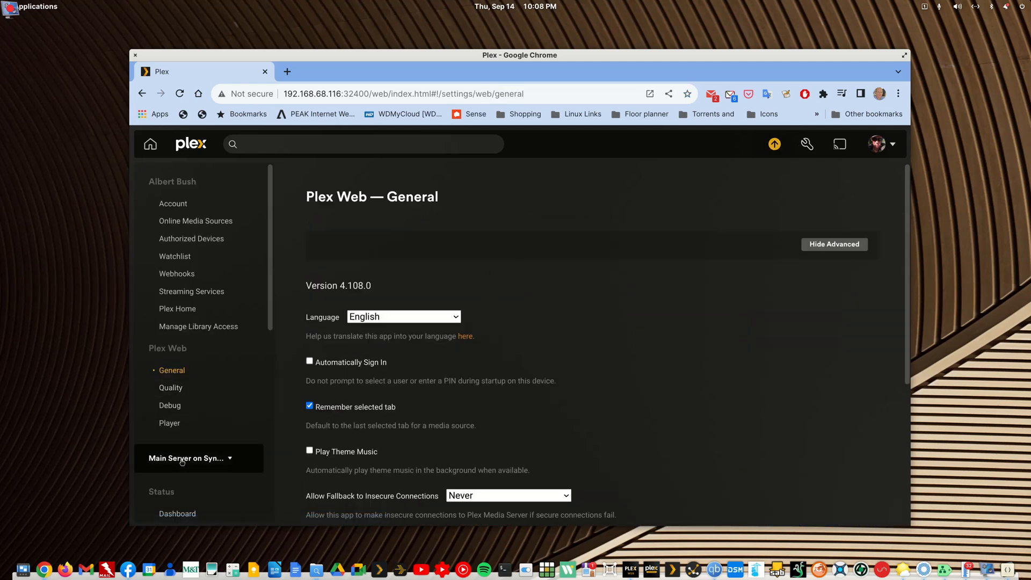
{"action": "left_click", "coordinate": [190, 457]}
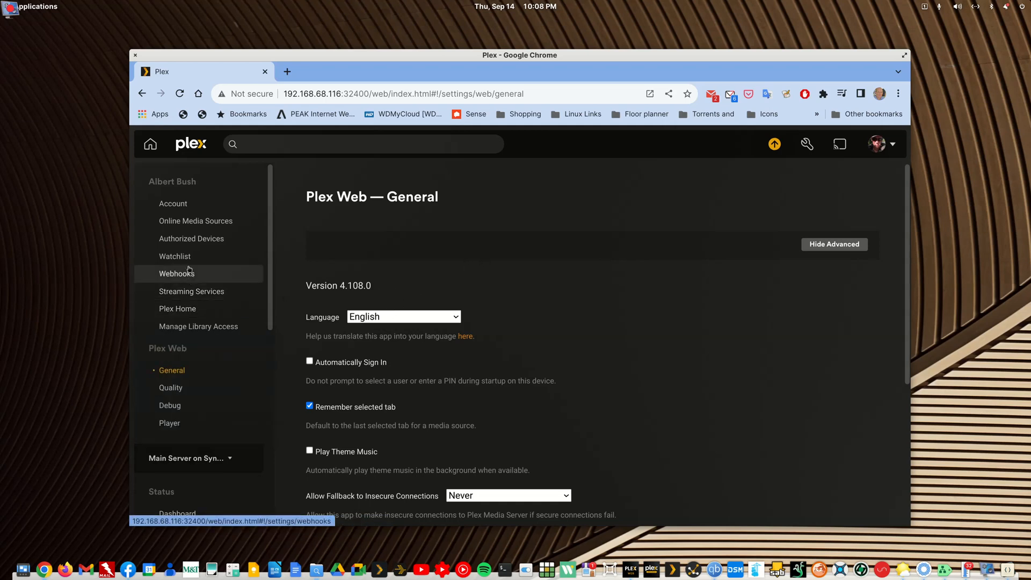
{"action": "left_click", "coordinate": [191, 238]}
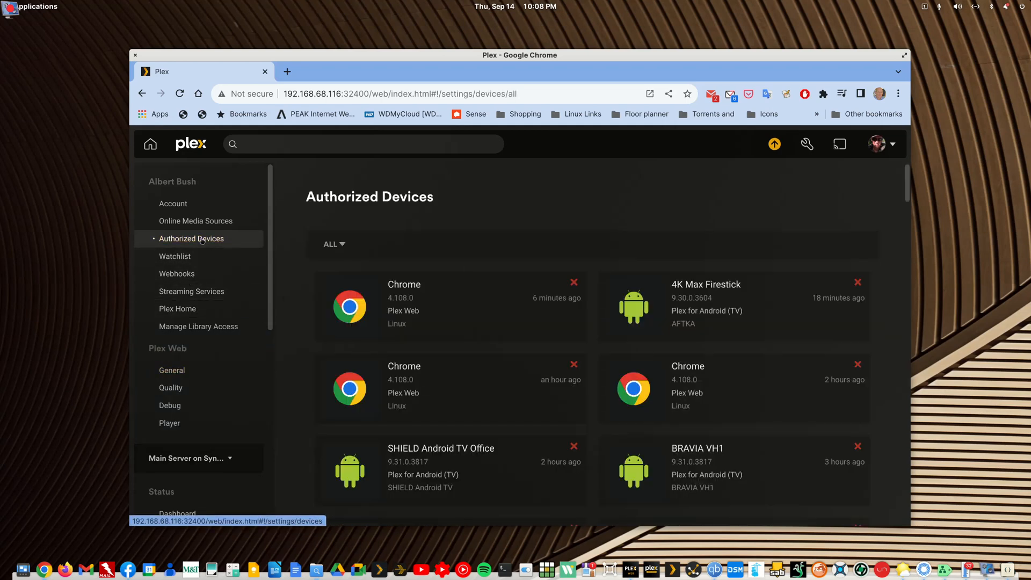
{"action": "left_click", "coordinate": [331, 243]}
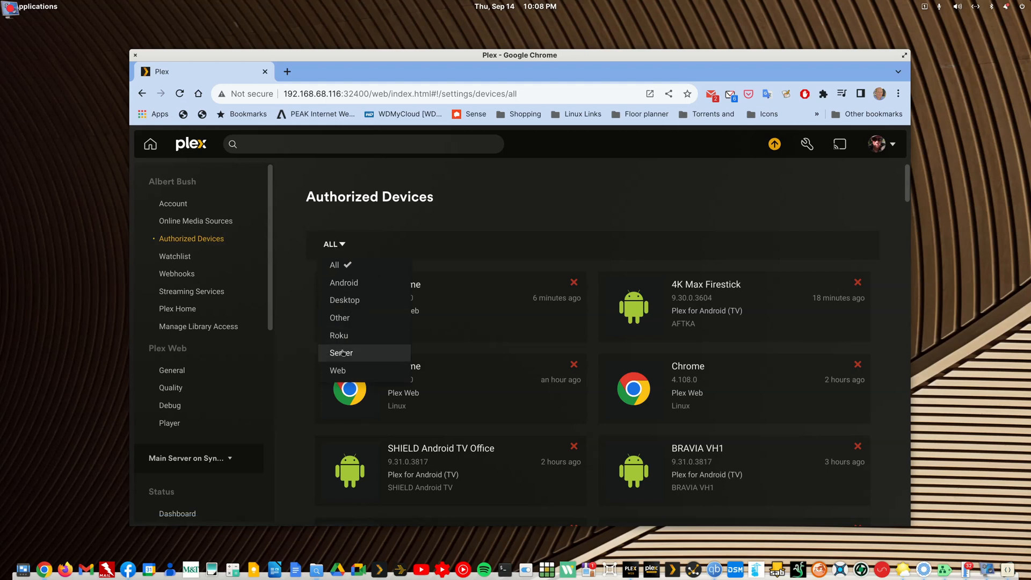
{"action": "left_click", "coordinate": [342, 352]}
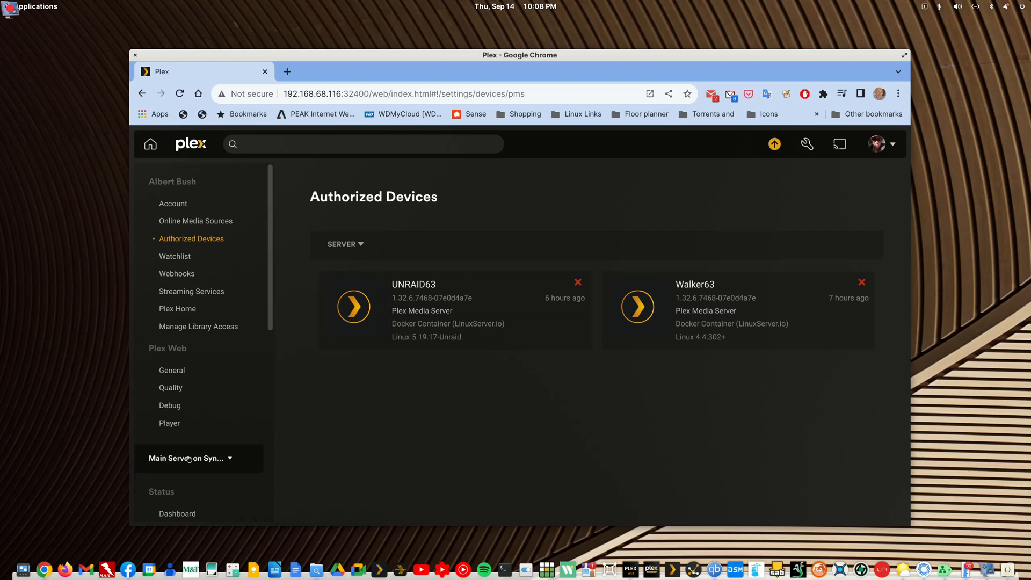
{"action": "left_click", "coordinate": [190, 458]}
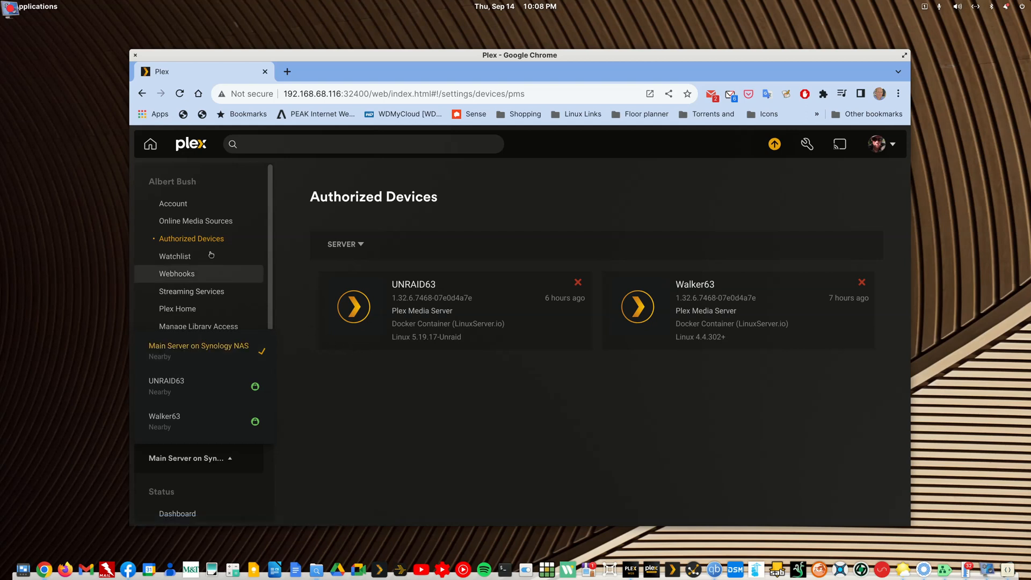
{"action": "left_click", "coordinate": [173, 203]}
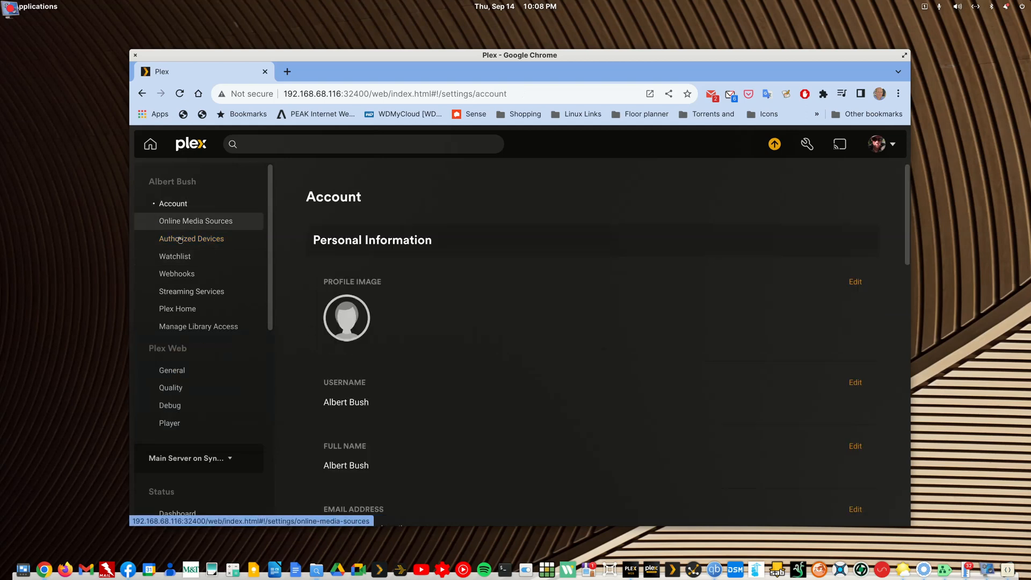
{"action": "scroll", "scroll_direction": "down", "scroll_amount": 3}
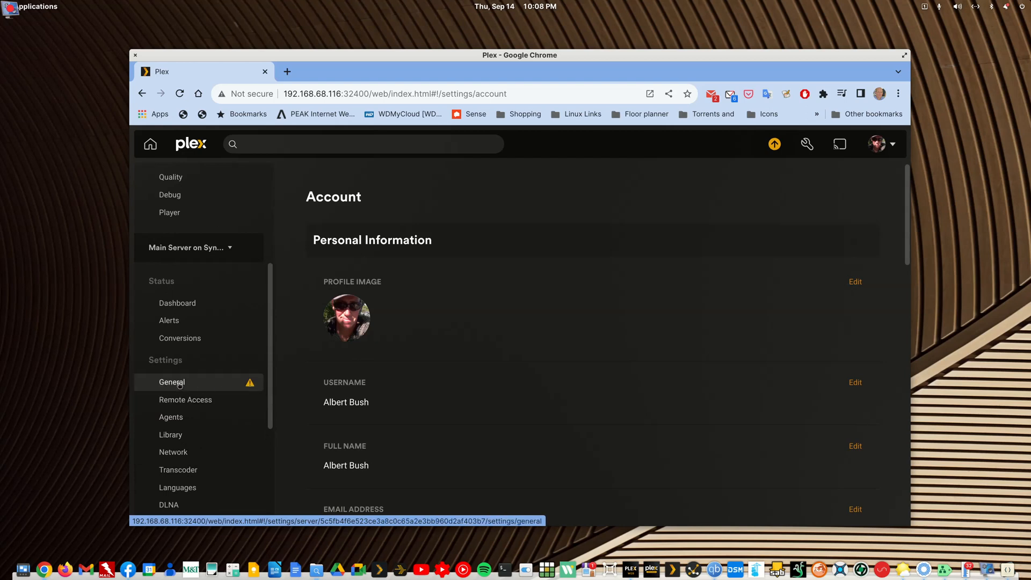
Step: Claim Main Server on Synology NAS from its General settings and reload the page
{"action": "left_click", "coordinate": [171, 382]}
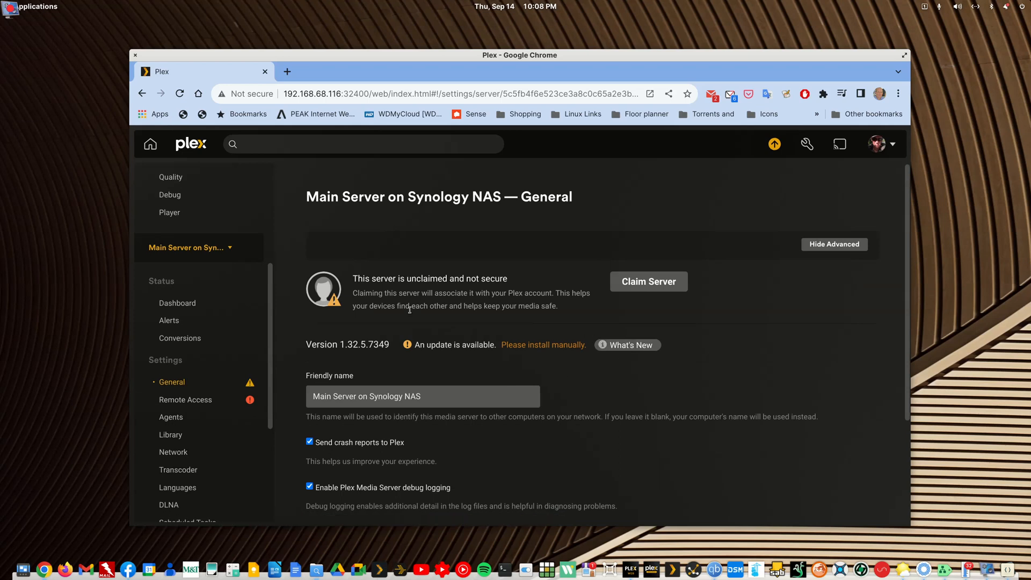
{"action": "mouse_move", "coordinate": [435, 323]}
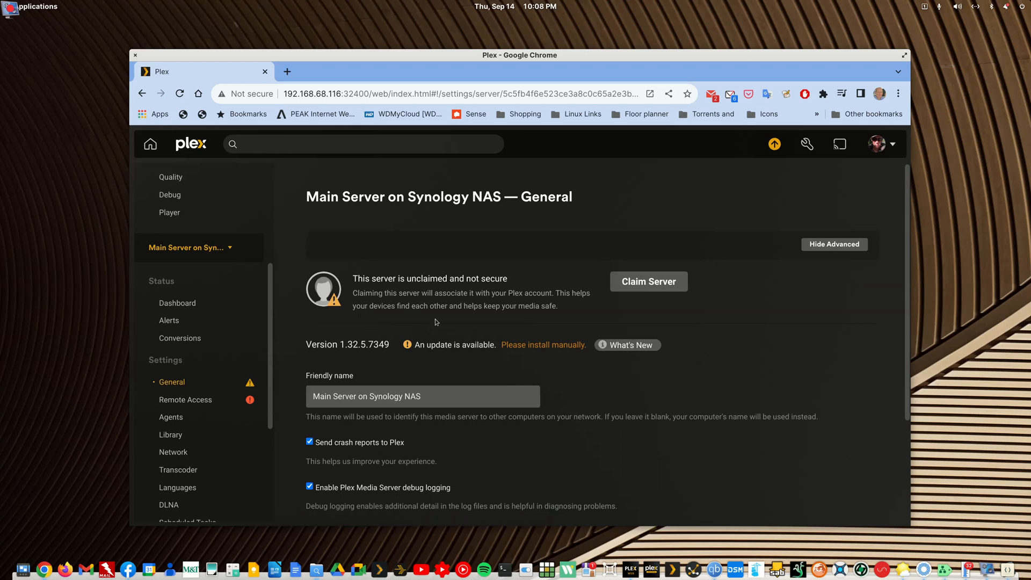
{"action": "mouse_move", "coordinate": [673, 318]}
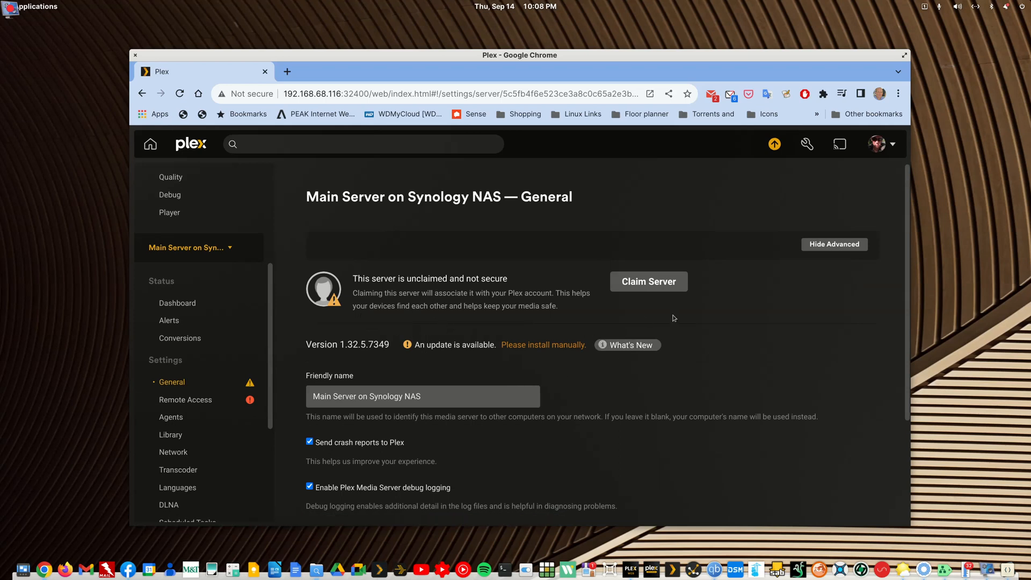
{"action": "left_click", "coordinate": [648, 281]}
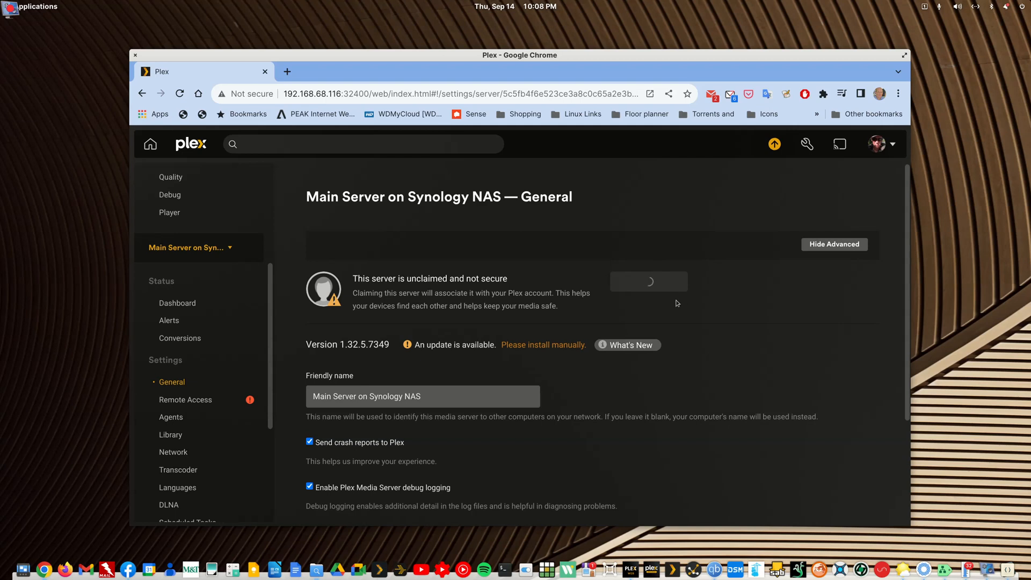
{"action": "mouse_move", "coordinate": [621, 332]}
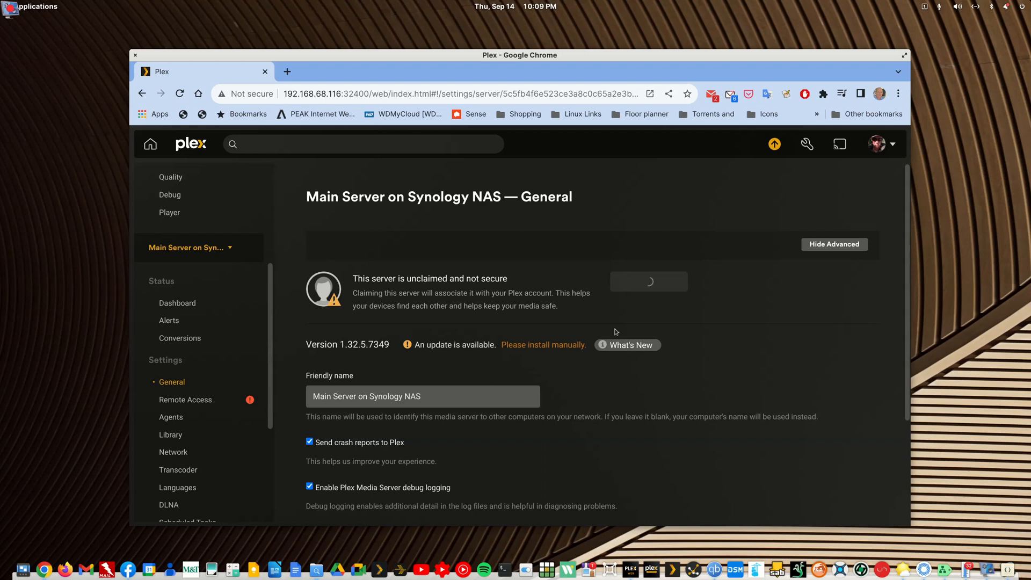
{"action": "left_click", "coordinate": [648, 281]}
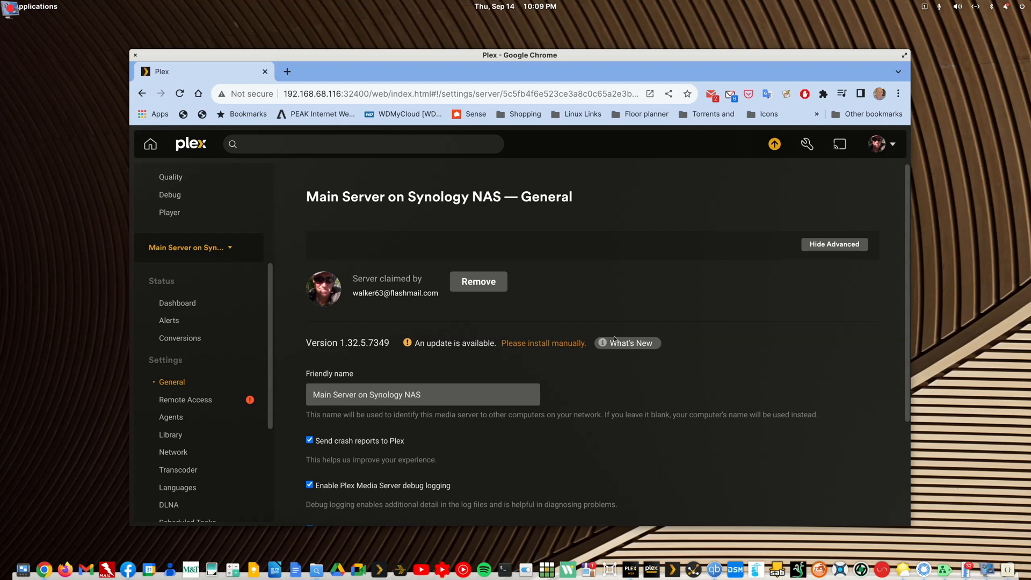
{"action": "mouse_move", "coordinate": [533, 327]}
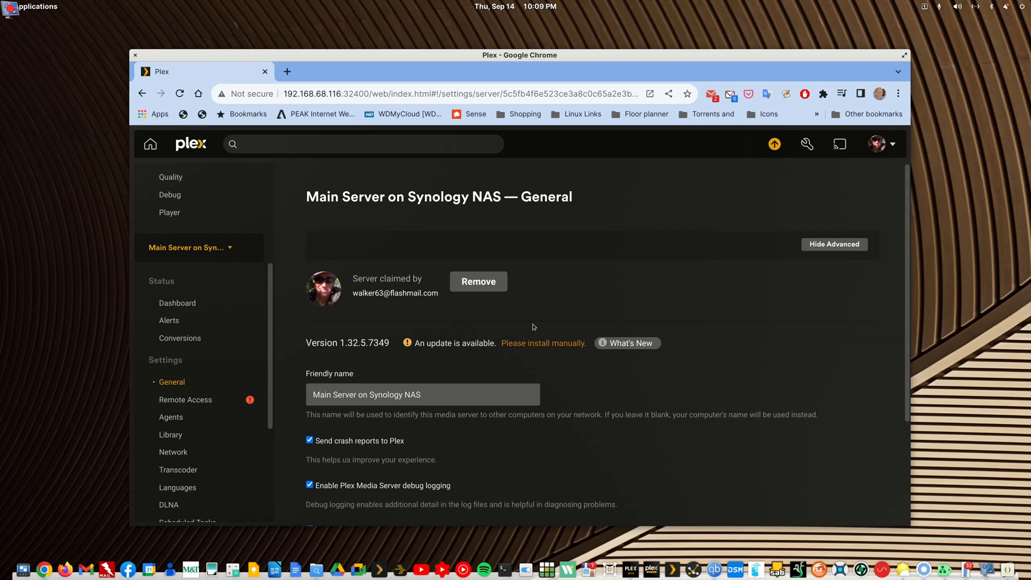
{"action": "left_click", "coordinate": [181, 93]}
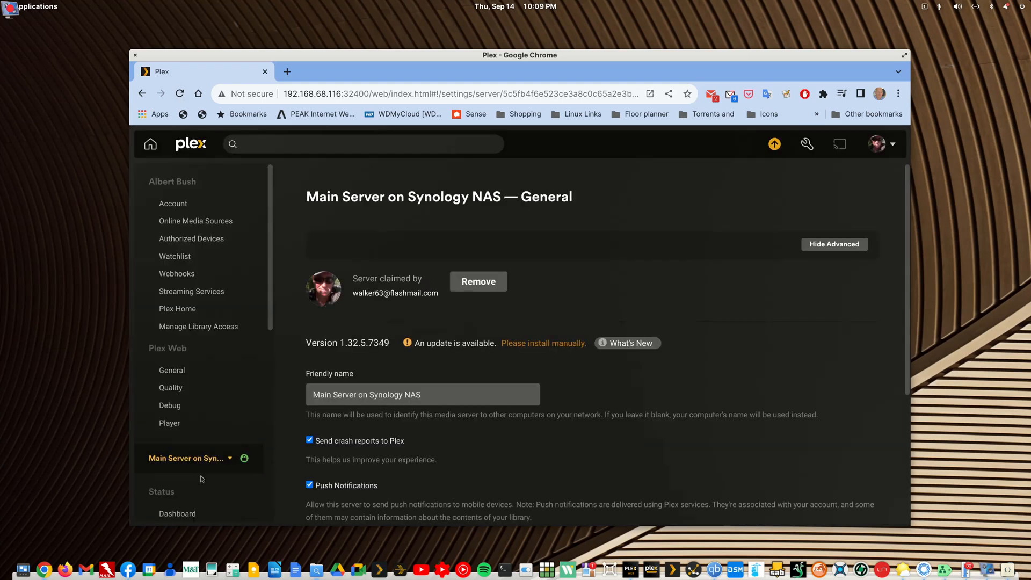
{"action": "mouse_move", "coordinate": [244, 458]}
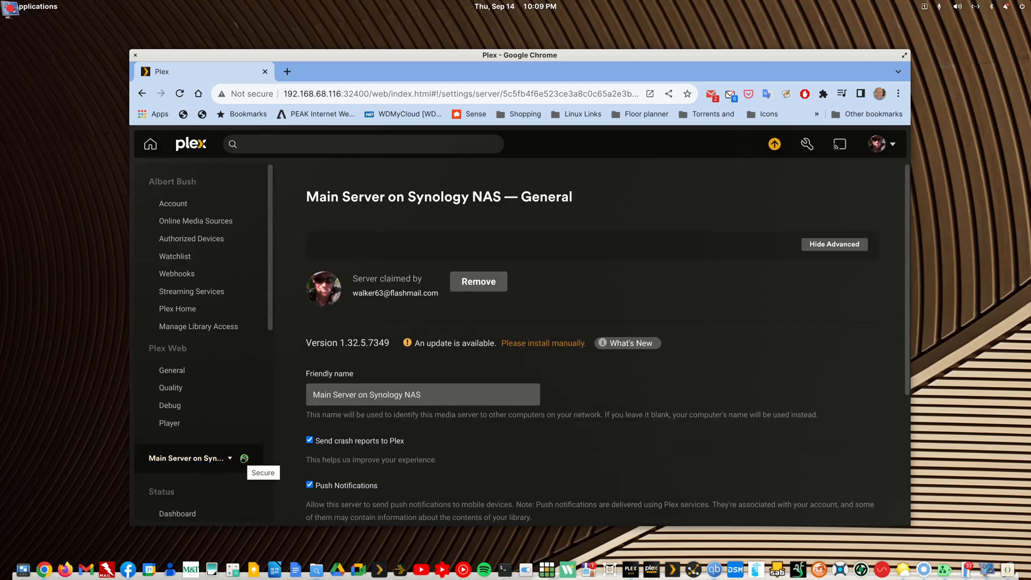
{"action": "mouse_move", "coordinate": [414, 377]}
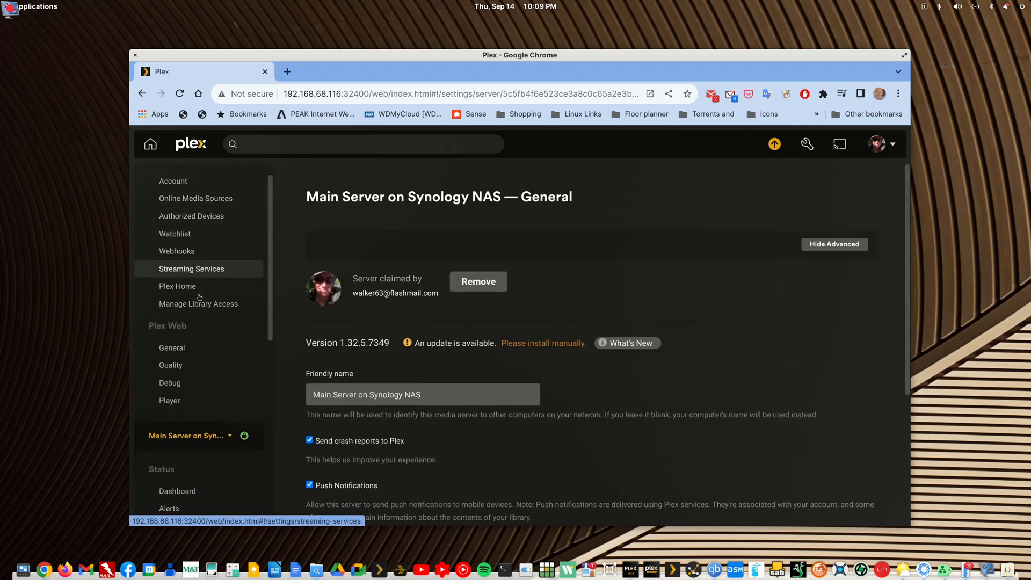
Step: Enable Automatically Sign In in Plex Web's General settings and save the change
{"action": "left_click", "coordinate": [172, 347]}
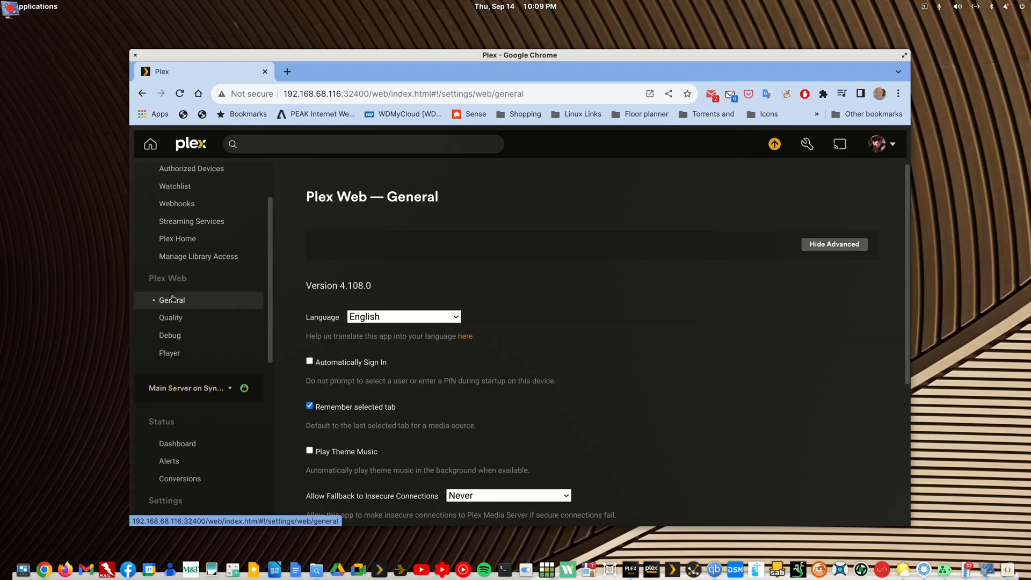
{"action": "left_click", "coordinate": [309, 361]}
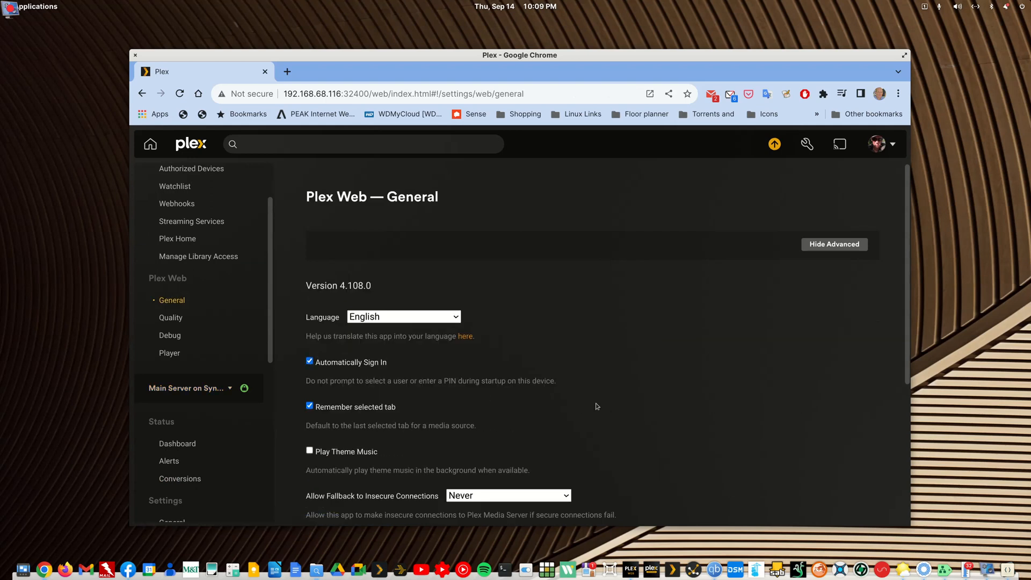
{"action": "scroll", "scroll_direction": "down", "scroll_amount": 3}
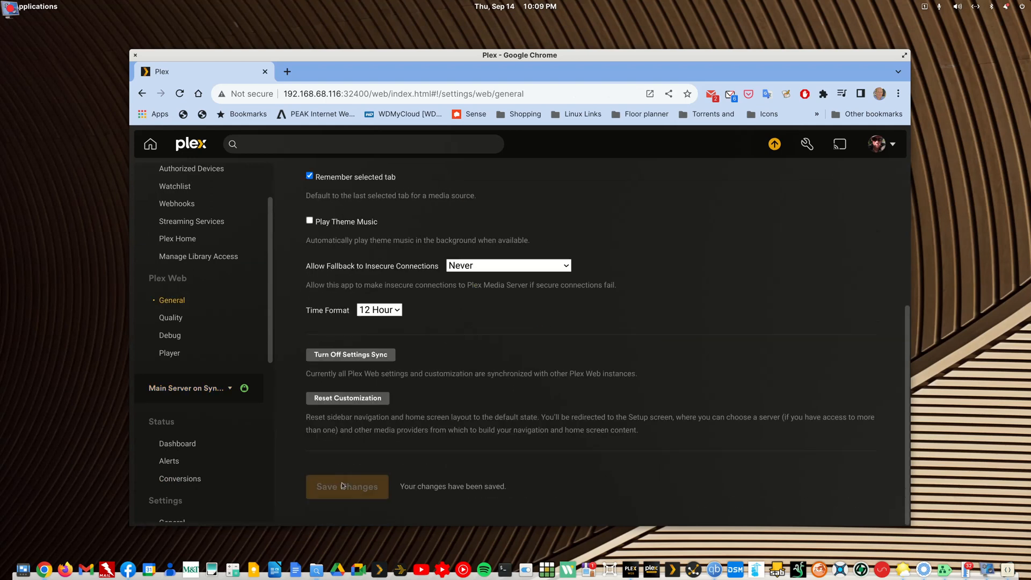
{"action": "mouse_move", "coordinate": [726, 335]}
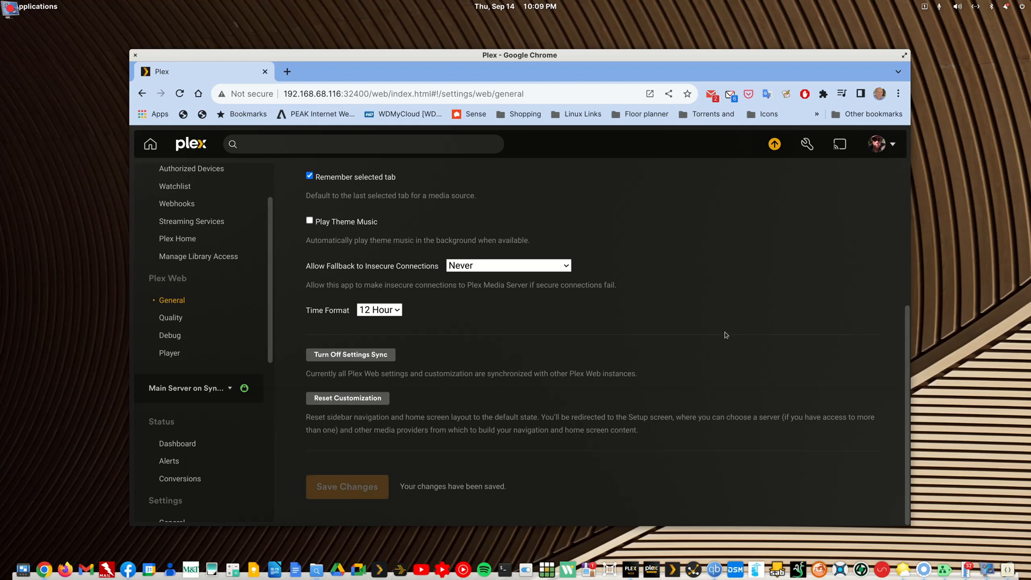
{"action": "scroll", "scroll_direction": "up", "scroll_amount": 3}
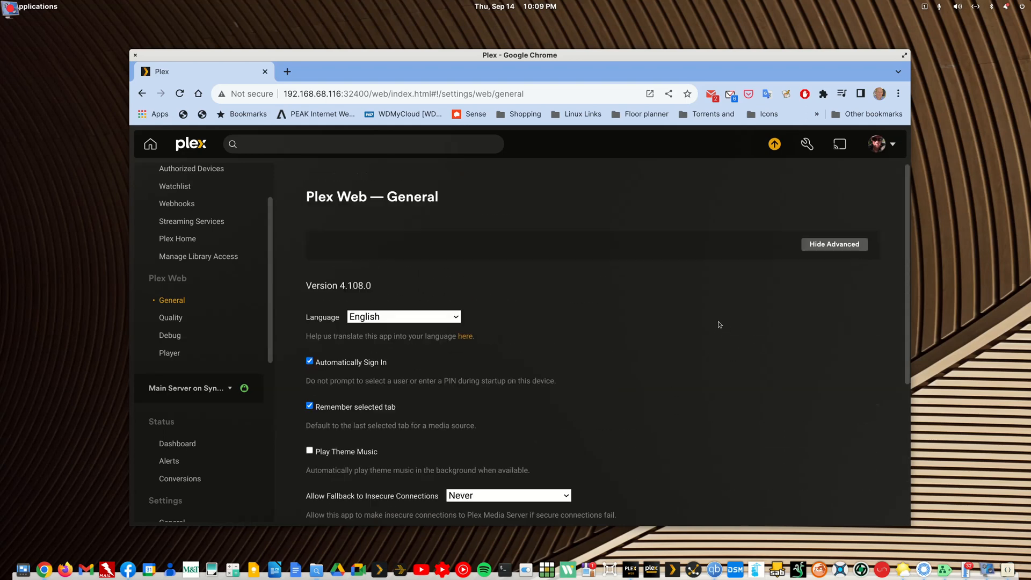
{"action": "mouse_move", "coordinate": [715, 324]}
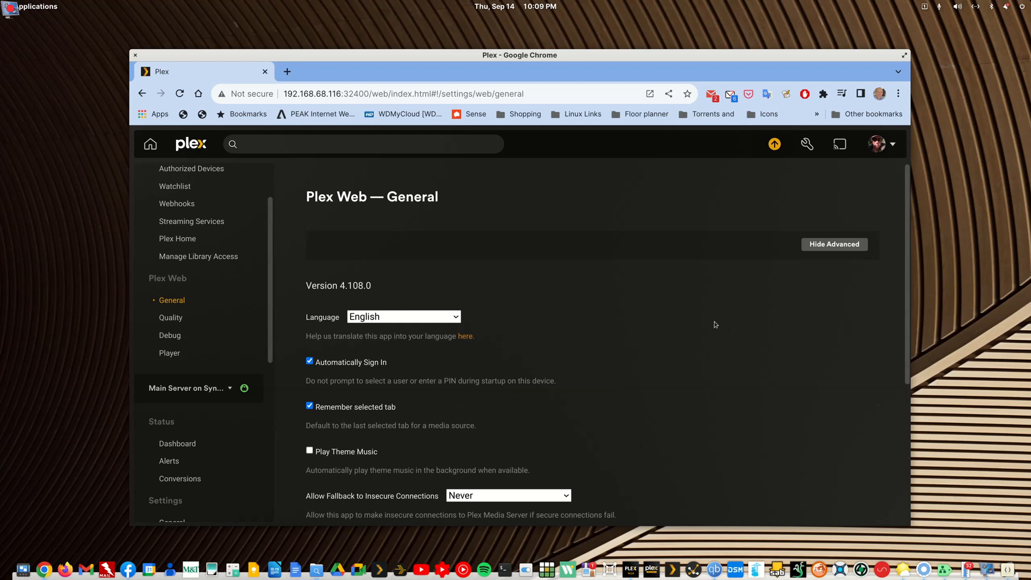
{"action": "mouse_move", "coordinate": [713, 325]}
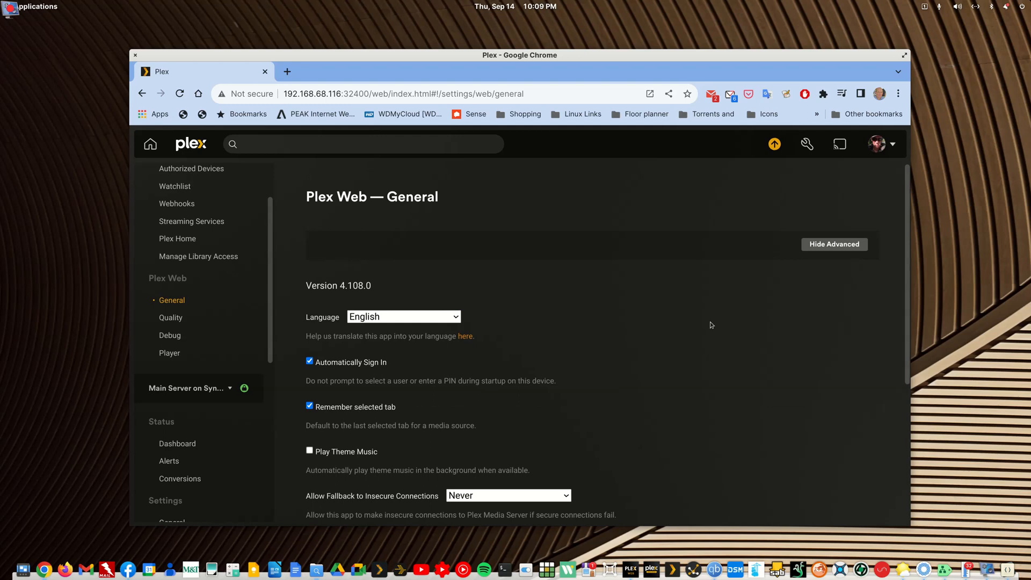
{"action": "mouse_move", "coordinate": [706, 325]}
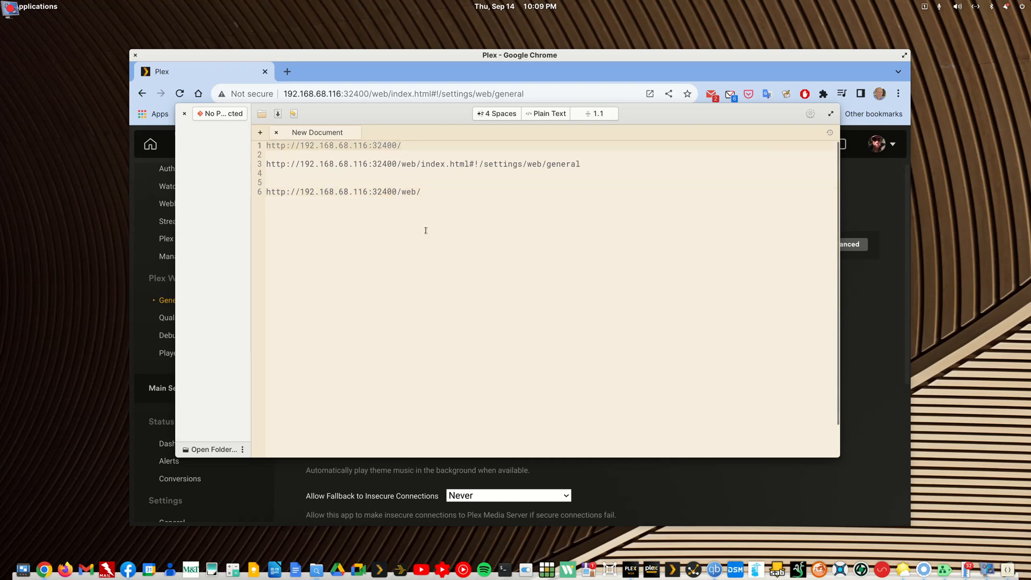
{"action": "left_click", "coordinate": [421, 192]}
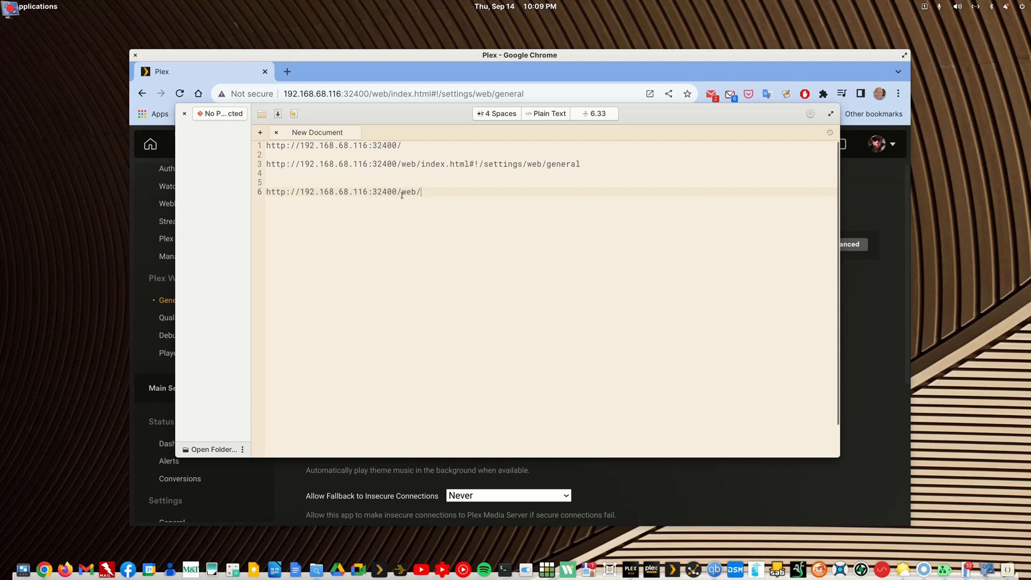